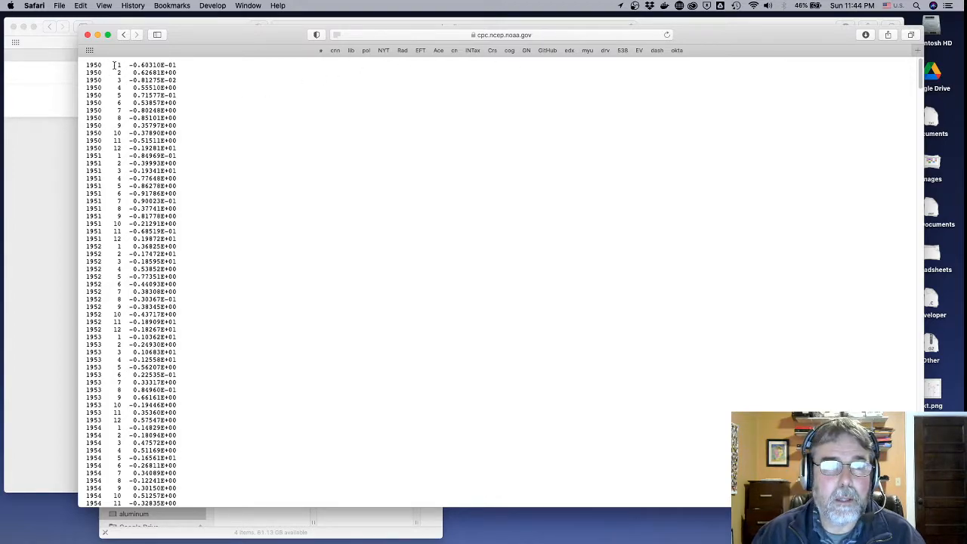
Step: Switch from the NOAA data tab to the notebook and bring up options for the 'Arctic Oscillation (AO)' link
{"action": "left_click_drag", "start_coordinate": [113, 65], "coordinate": [177, 148]}
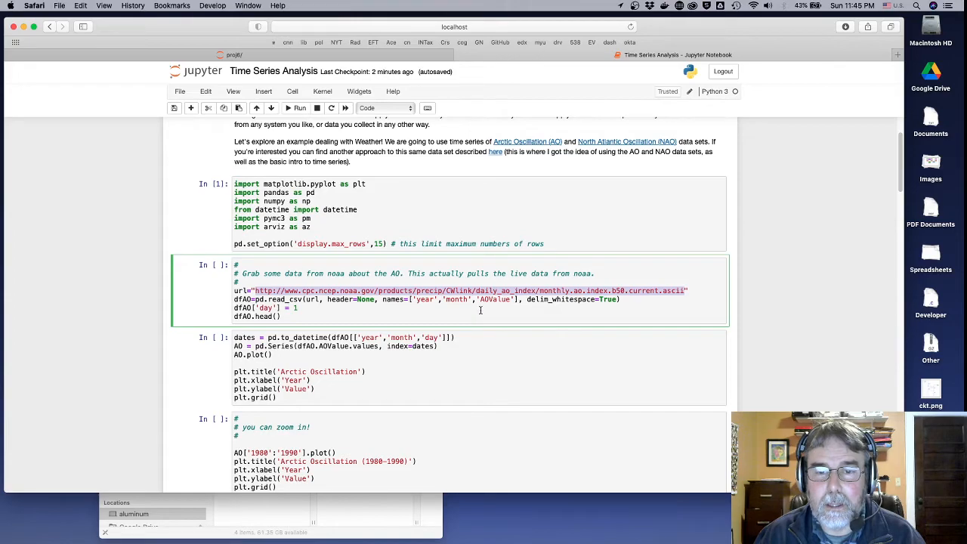
{"action": "mouse_move", "coordinate": [509, 197]}
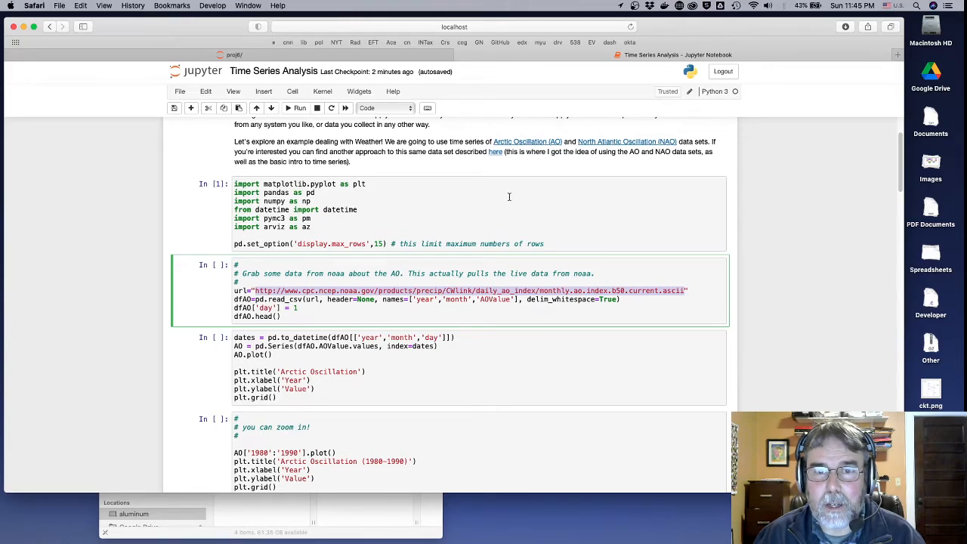
{"action": "mouse_move", "coordinate": [526, 142]}
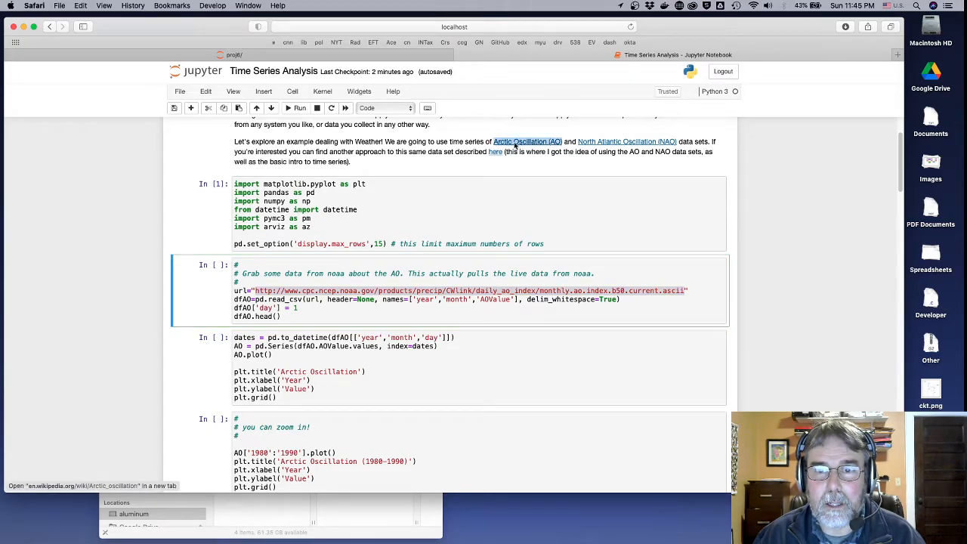
{"action": "right_click", "coordinate": [527, 142]}
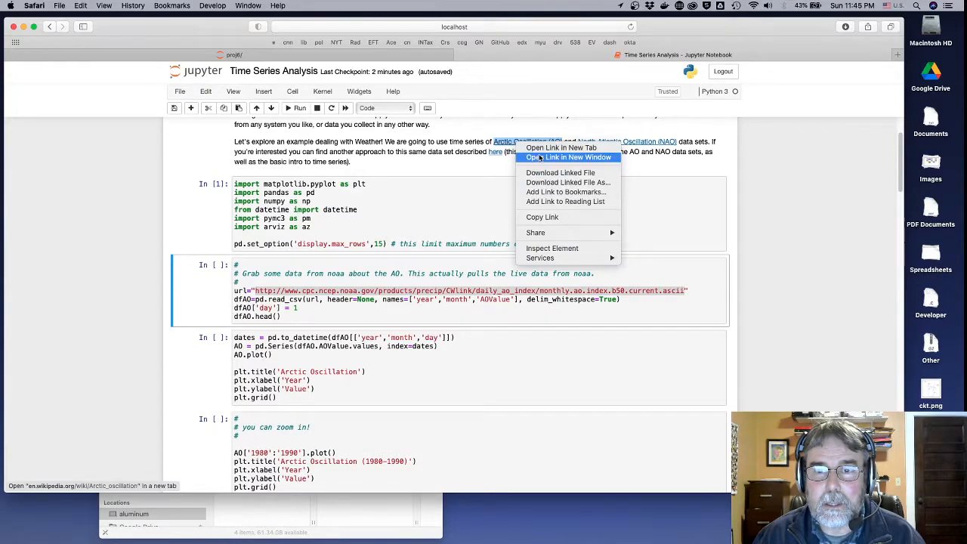
{"action": "left_click", "coordinate": [579, 157]}
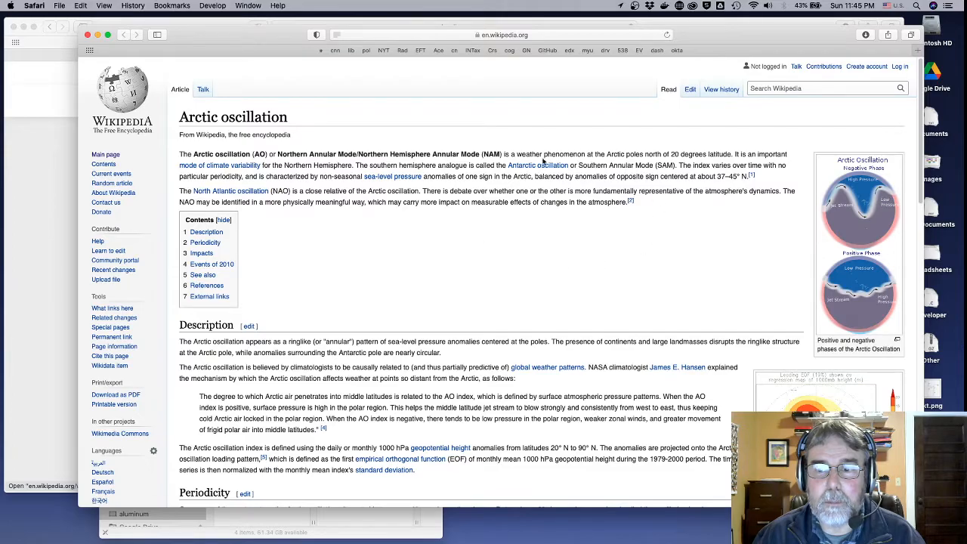
{"action": "scroll", "scroll_direction": "down", "scroll_amount": 3}
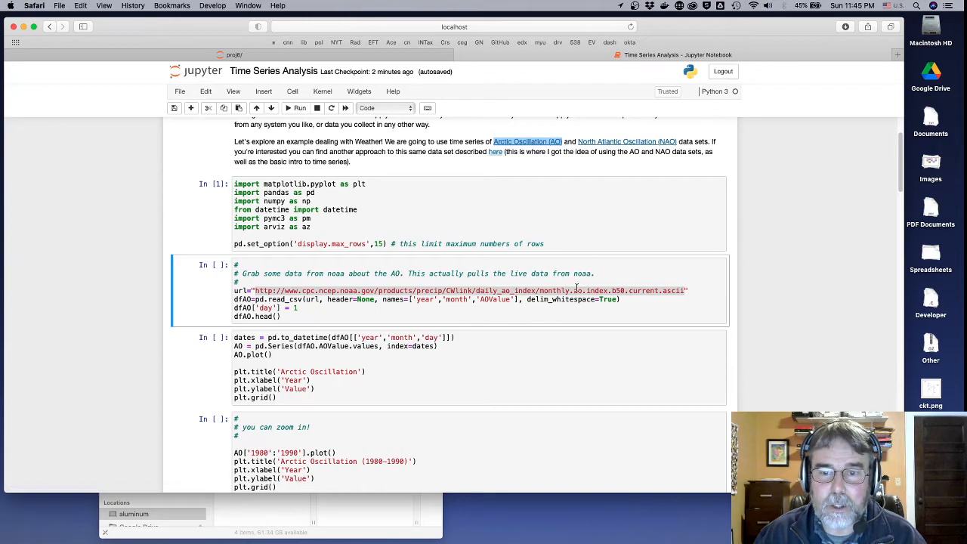
{"action": "mouse_move", "coordinate": [556, 312]}
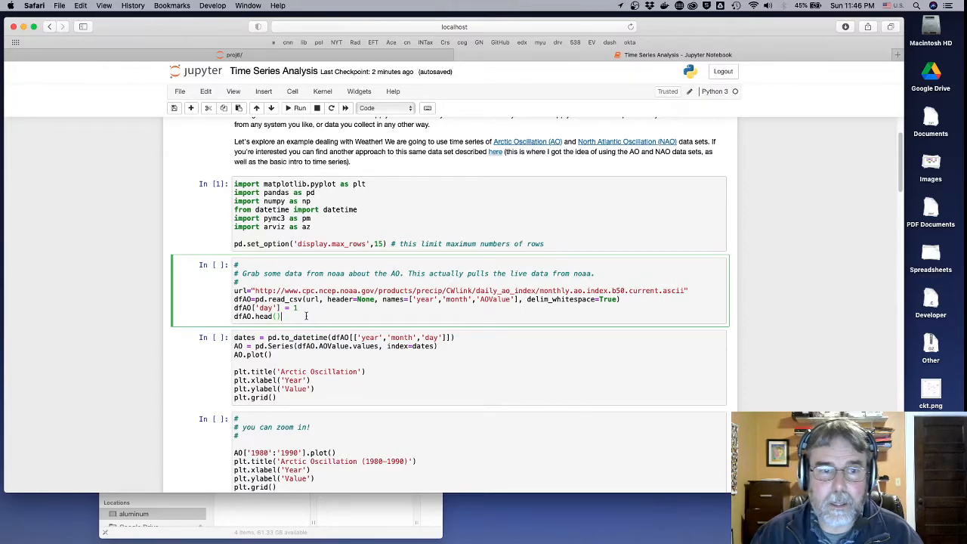
Step: Run the read_csv cell to load the AO data, then select the dates/AO.plot() cell
{"action": "left_click", "coordinate": [299, 108]}
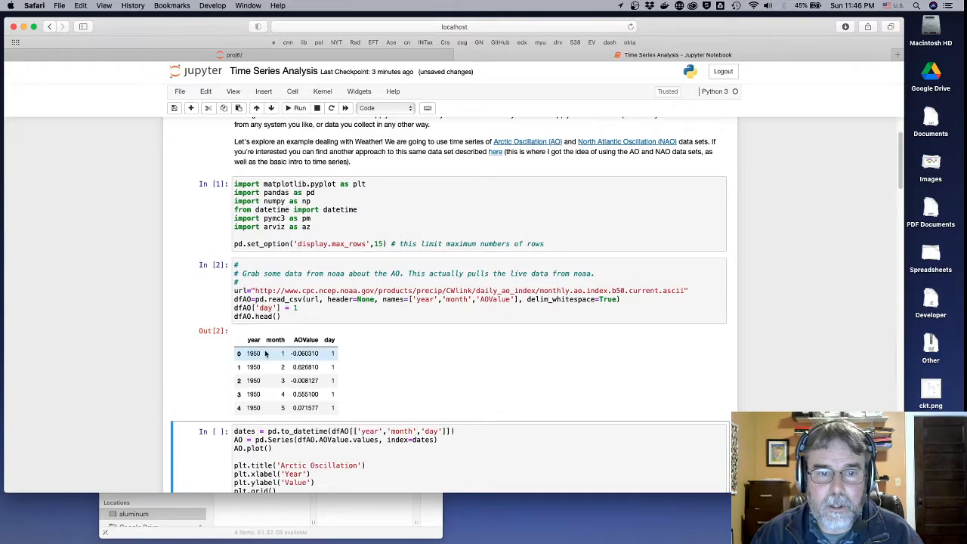
{"action": "mouse_move", "coordinate": [366, 349]}
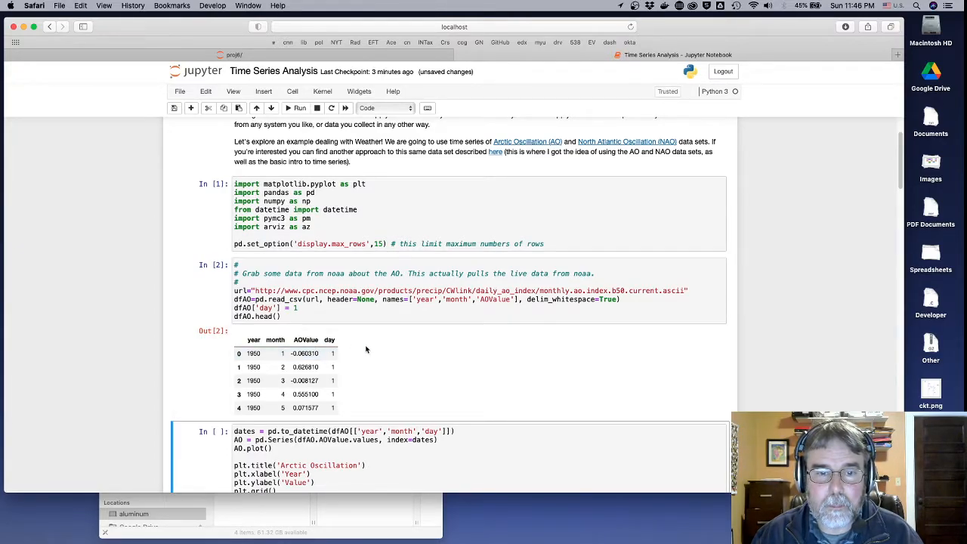
{"action": "scroll", "scroll_direction": "down", "scroll_amount": 3}
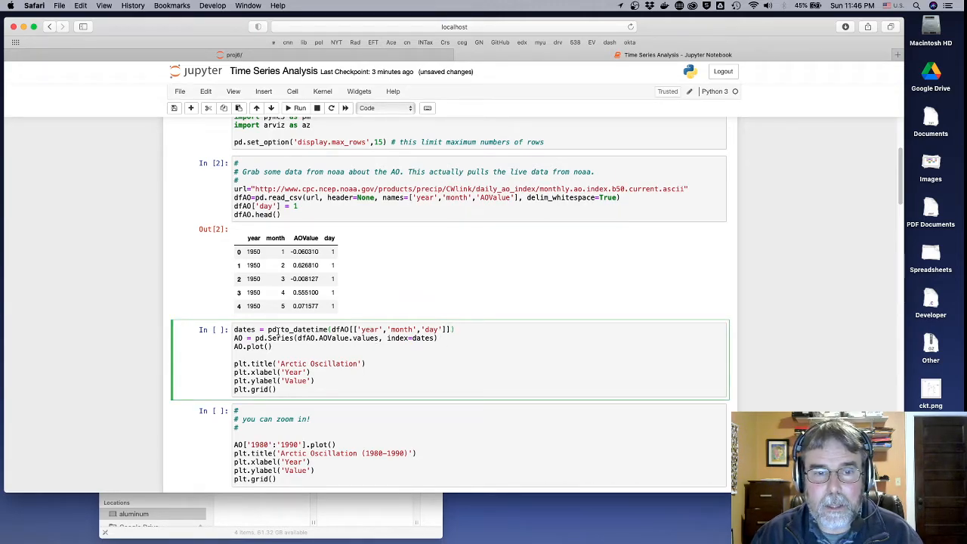
{"action": "double_click", "coordinate": [302, 329]}
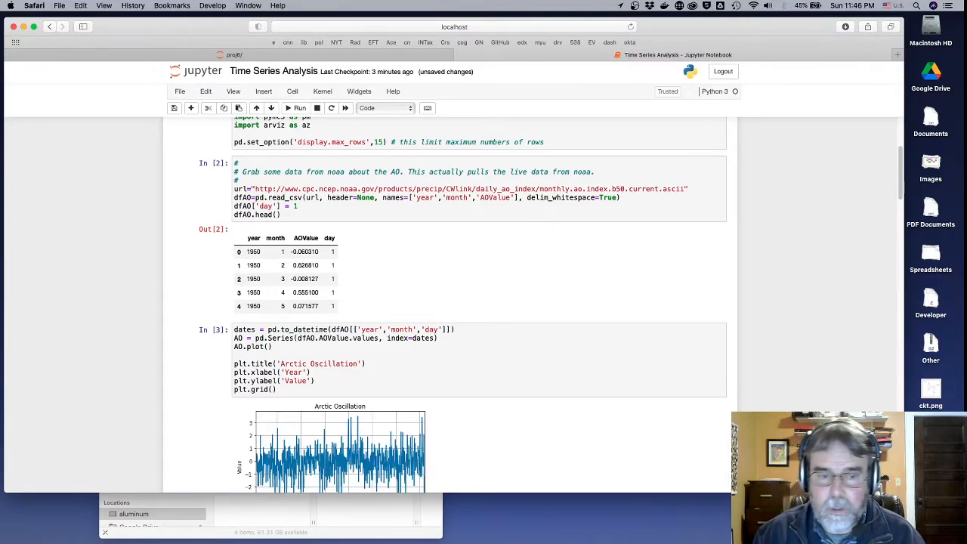
{"action": "scroll", "scroll_direction": "down", "scroll_amount": 3}
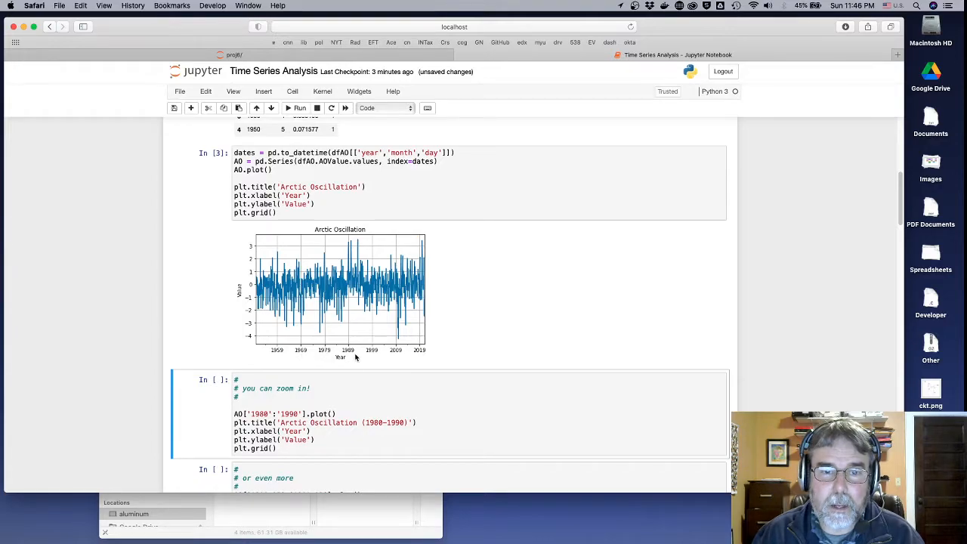
{"action": "mouse_move", "coordinate": [264, 361]}
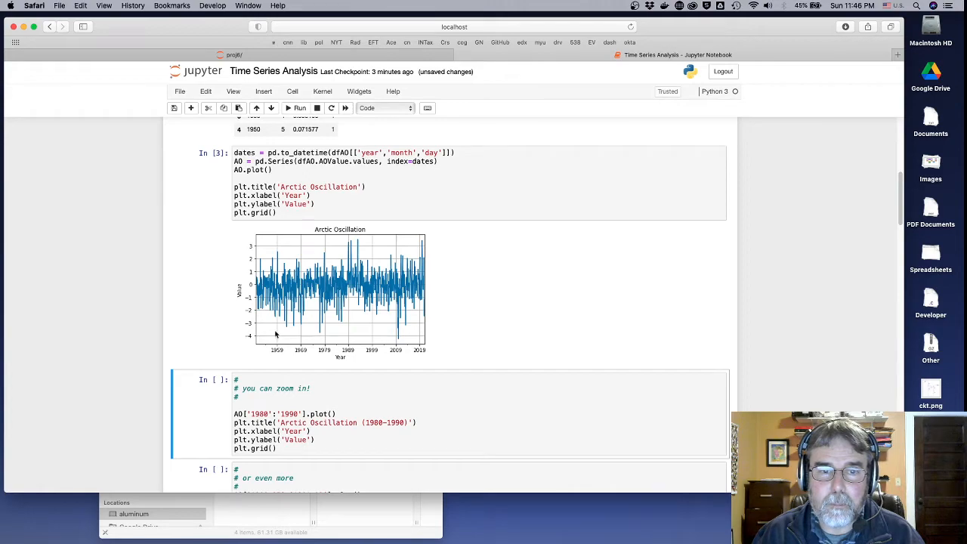
{"action": "mouse_move", "coordinate": [305, 343]}
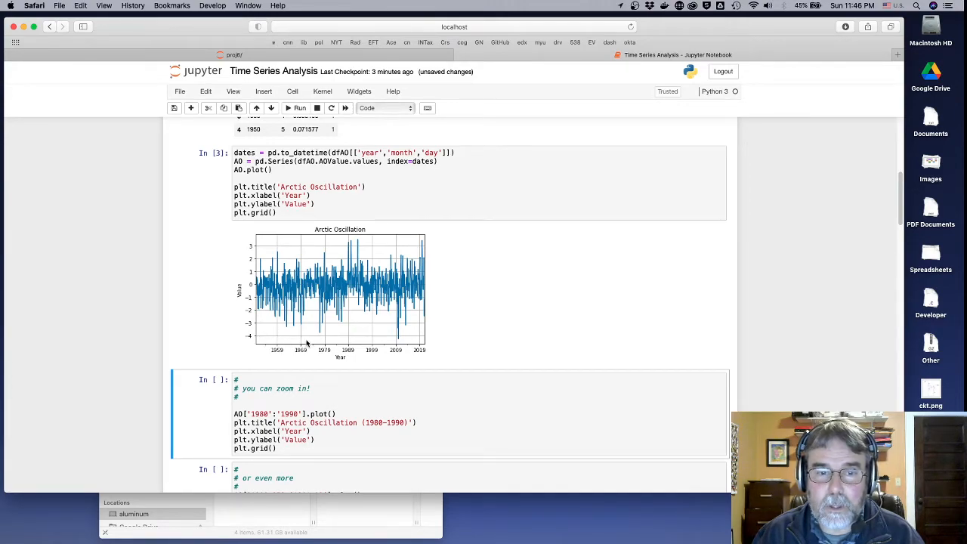
{"action": "mouse_move", "coordinate": [269, 361]}
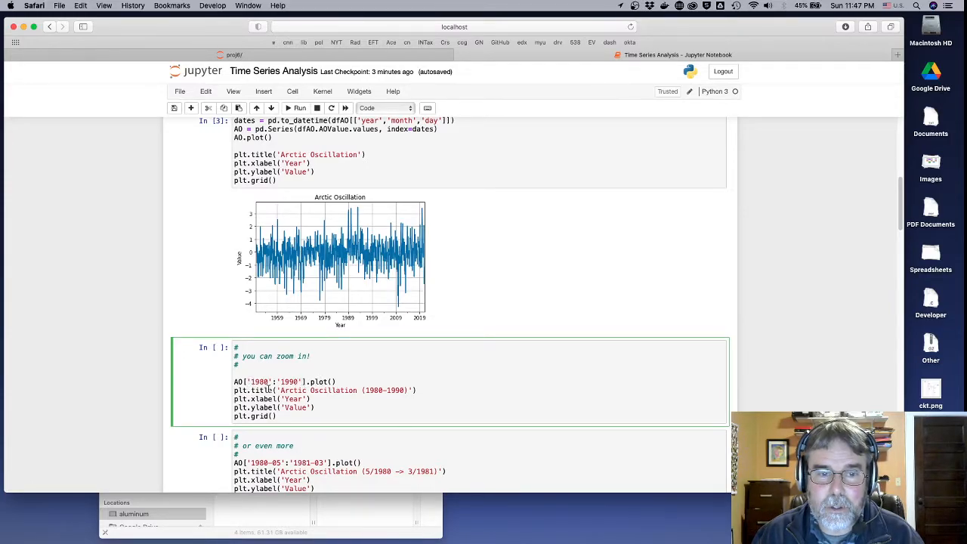
{"action": "mouse_move", "coordinate": [352, 334]}
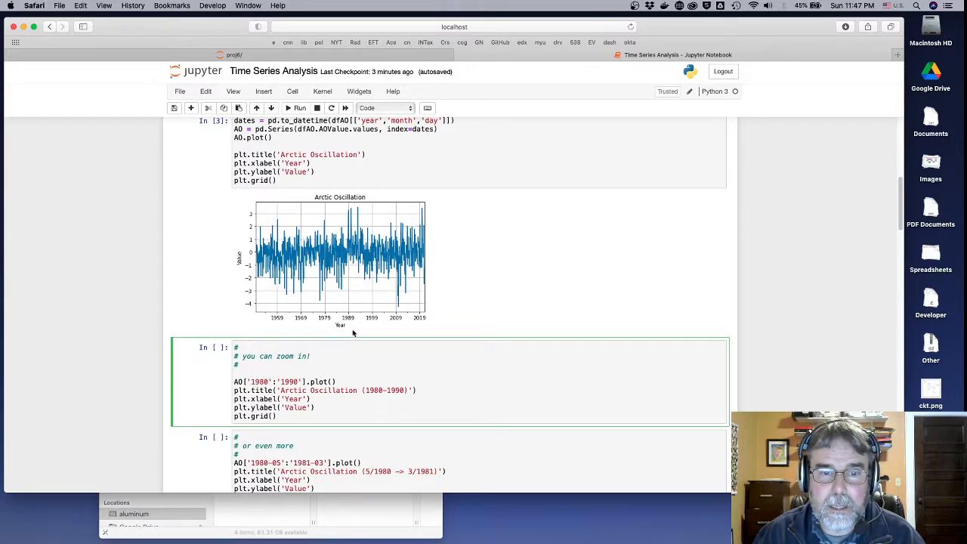
Step: Run the 1980–1990 zoom plot and the May 1980 to March 1981 plot of the AO series
{"action": "left_click", "coordinate": [299, 107]}
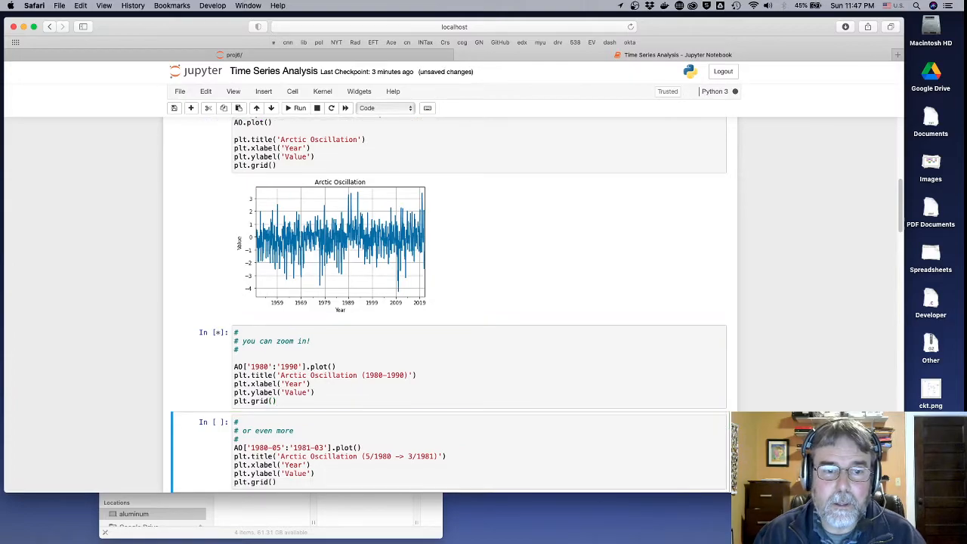
{"action": "left_click", "coordinate": [296, 107]}
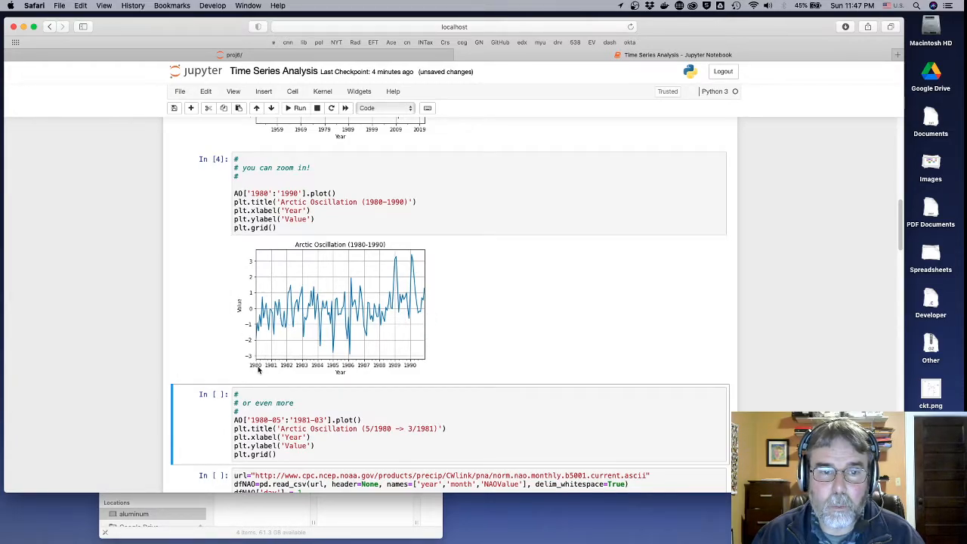
{"action": "mouse_move", "coordinate": [308, 333]}
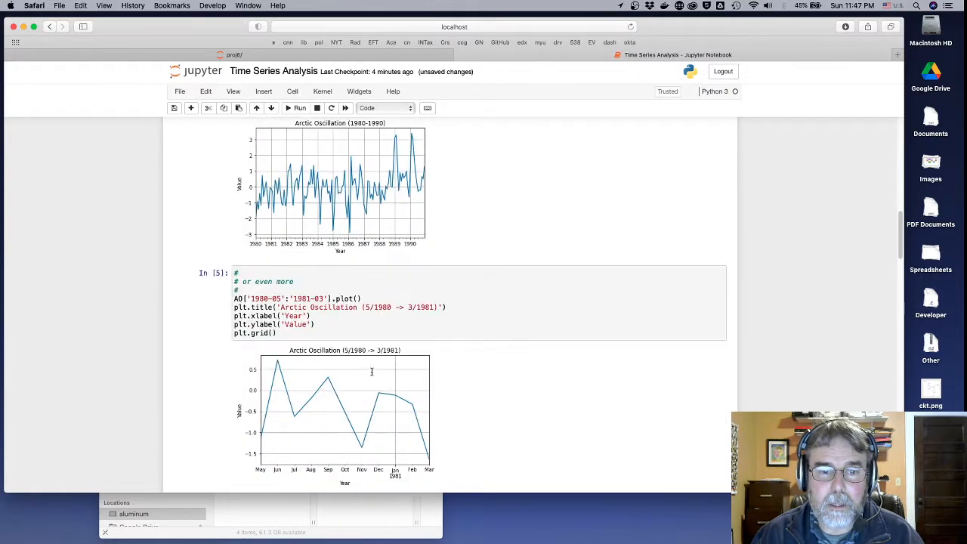
{"action": "scroll", "scroll_direction": "down", "scroll_amount": 3}
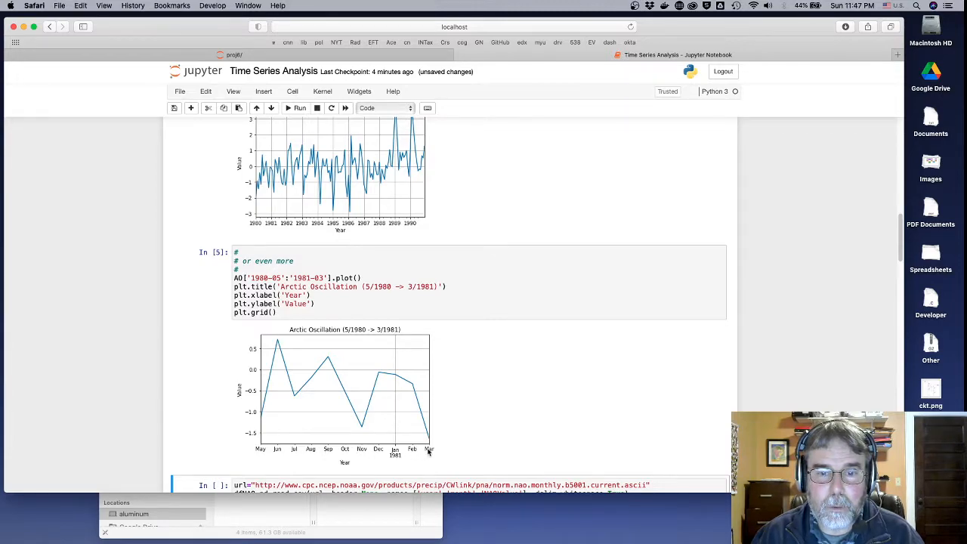
{"action": "mouse_move", "coordinate": [426, 420]}
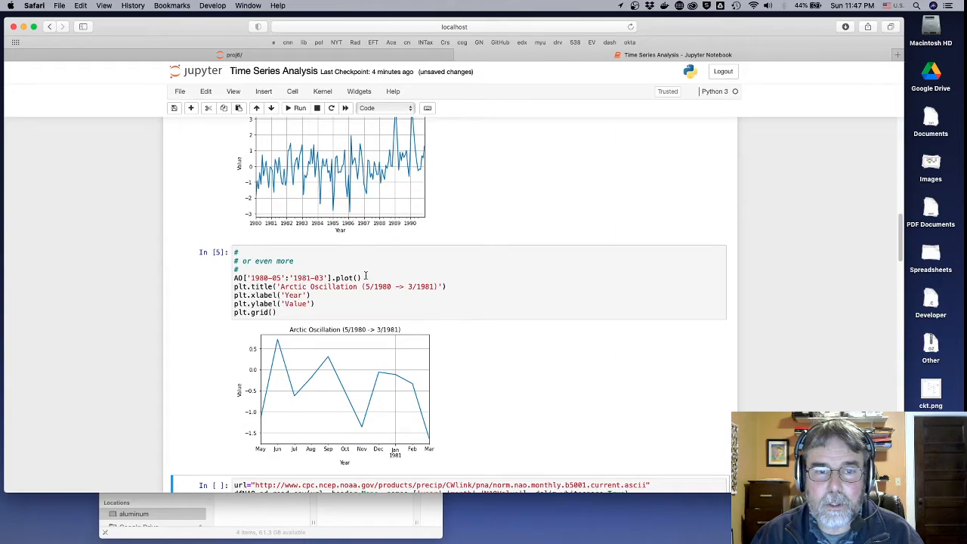
{"action": "left_click", "coordinate": [355, 308]}
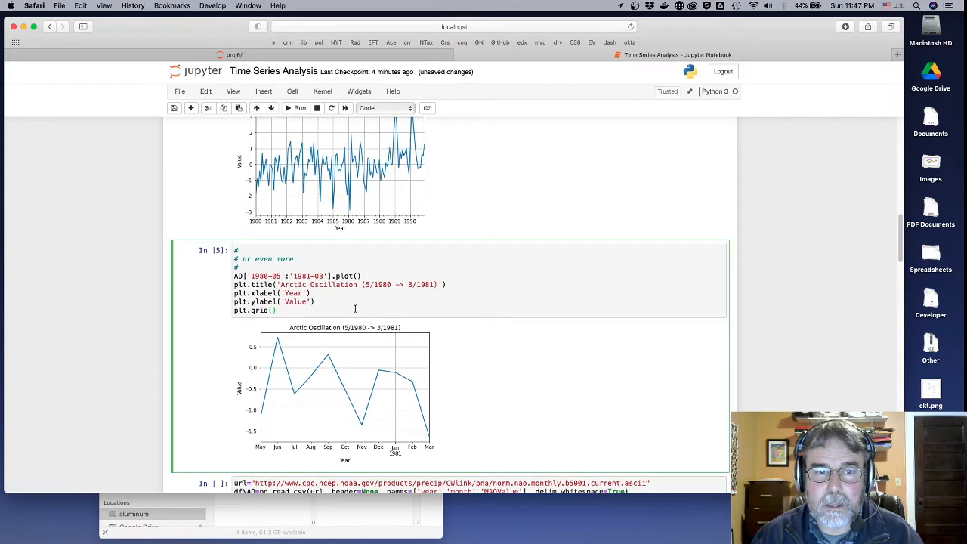
{"action": "scroll", "scroll_direction": "down", "scroll_amount": 3}
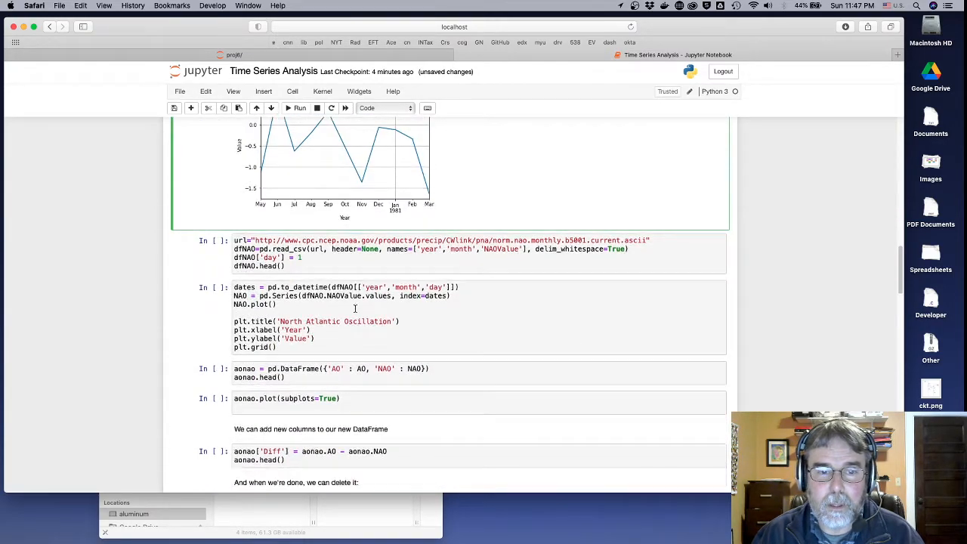
{"action": "left_click", "coordinate": [335, 266]}
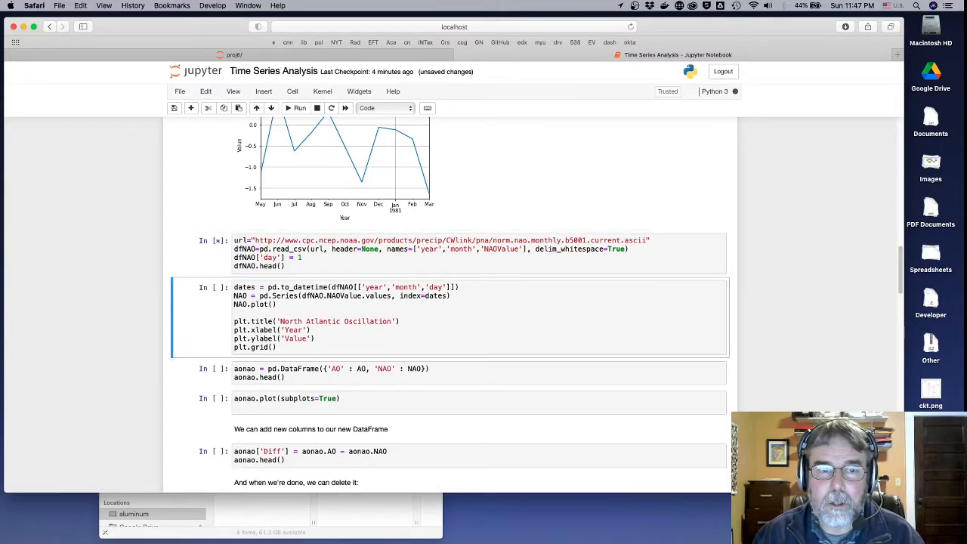
{"action": "left_click", "coordinate": [298, 107]}
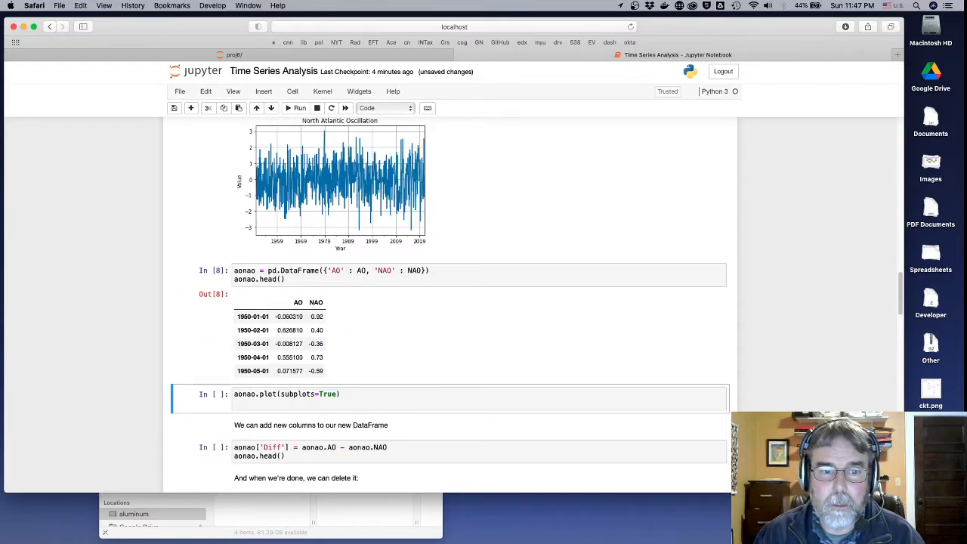
{"action": "left_click", "coordinate": [299, 108]}
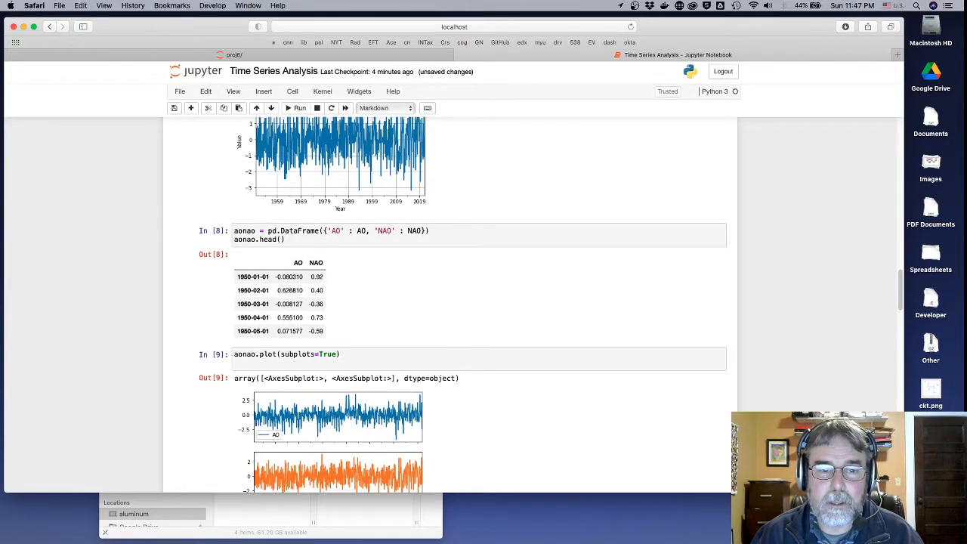
{"action": "scroll", "scroll_direction": "down", "scroll_amount": 3}
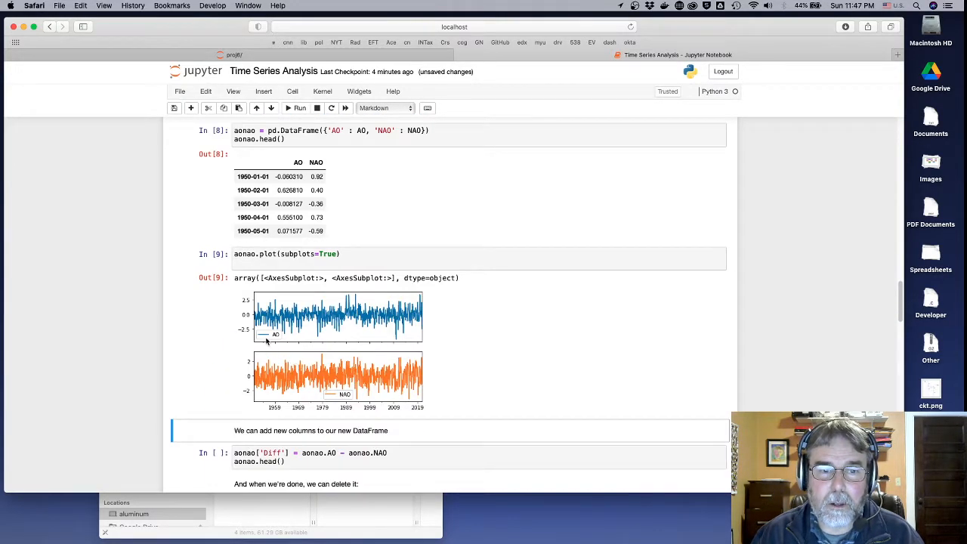
{"action": "mouse_move", "coordinate": [289, 329]}
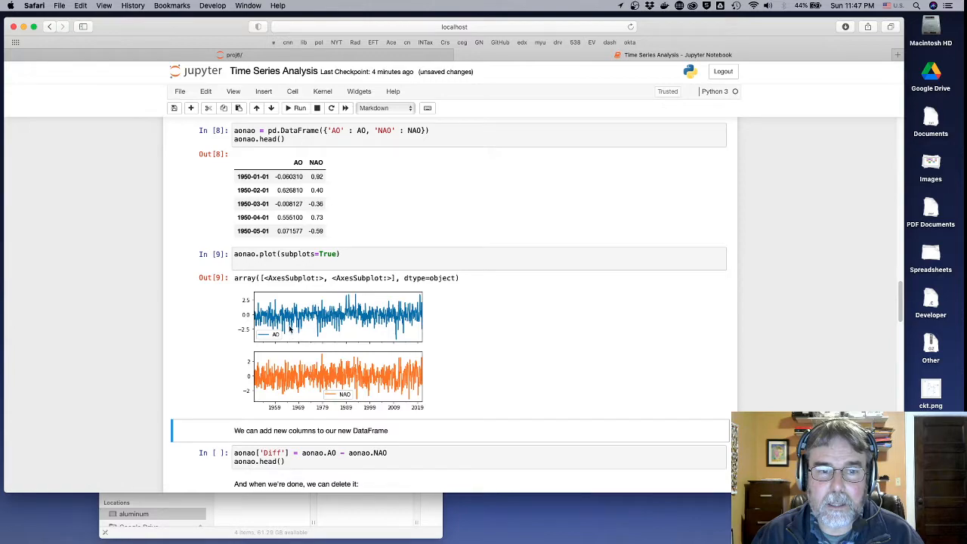
{"action": "mouse_move", "coordinate": [311, 326]}
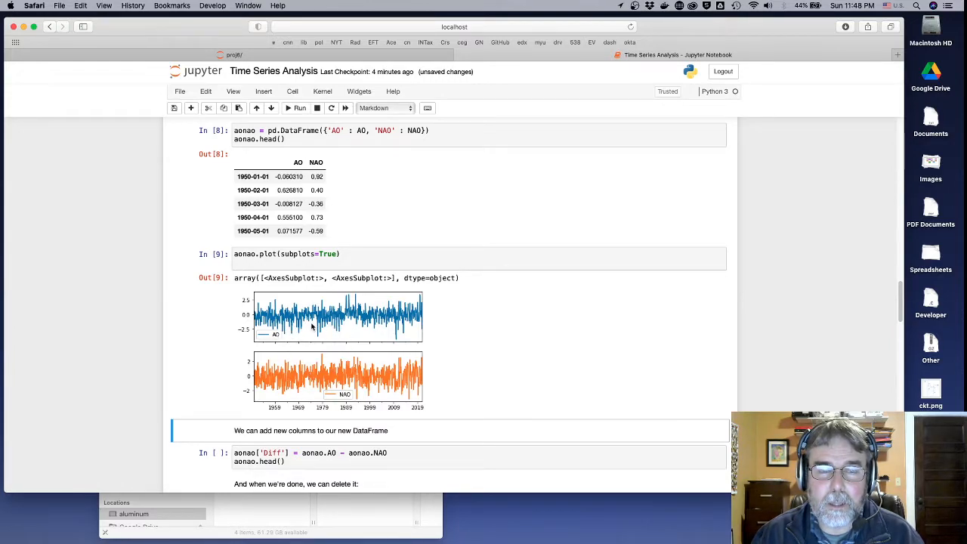
{"action": "mouse_move", "coordinate": [332, 319]}
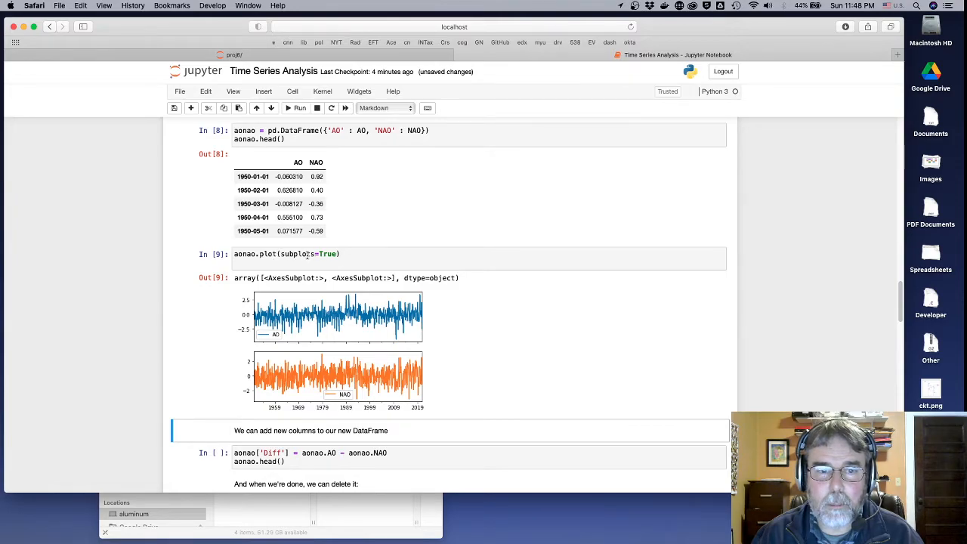
{"action": "scroll", "scroll_direction": "down", "scroll_amount": 3}
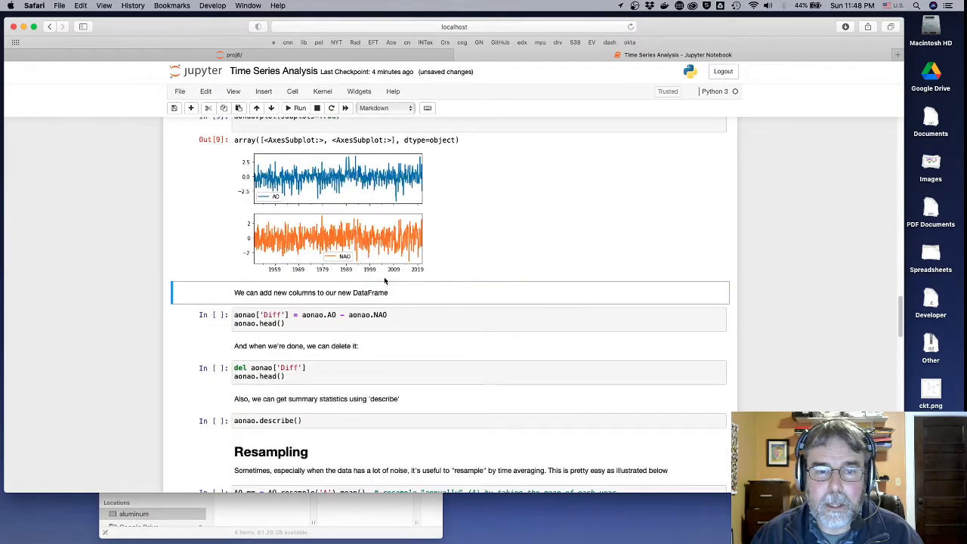
Step: Run aonao['Diff'] = aonao.AO - aonao.NAO and show the table's first rows
{"action": "left_click", "coordinate": [439, 317]}
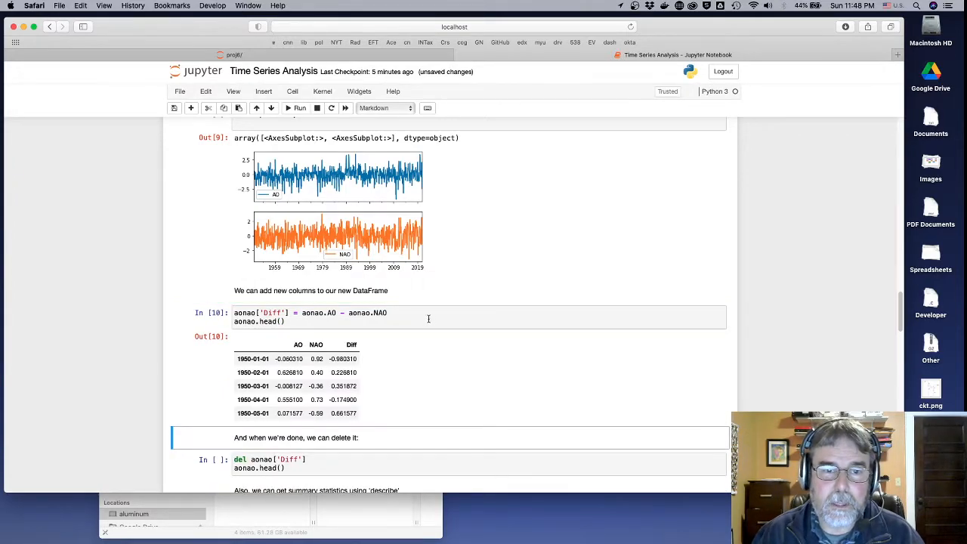
{"action": "left_click", "coordinate": [284, 358]}
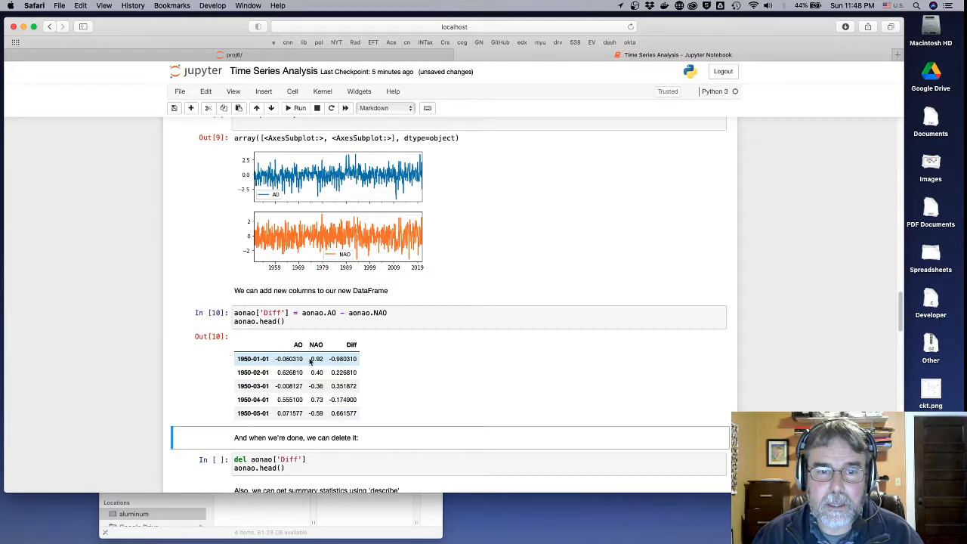
{"action": "scroll", "scroll_direction": "down", "scroll_amount": 3}
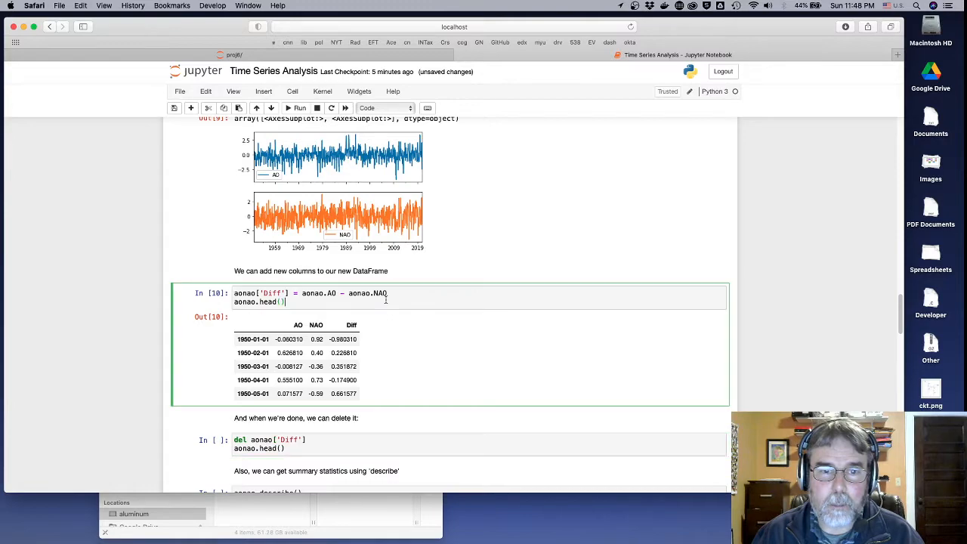
{"action": "mouse_move", "coordinate": [245, 167]}
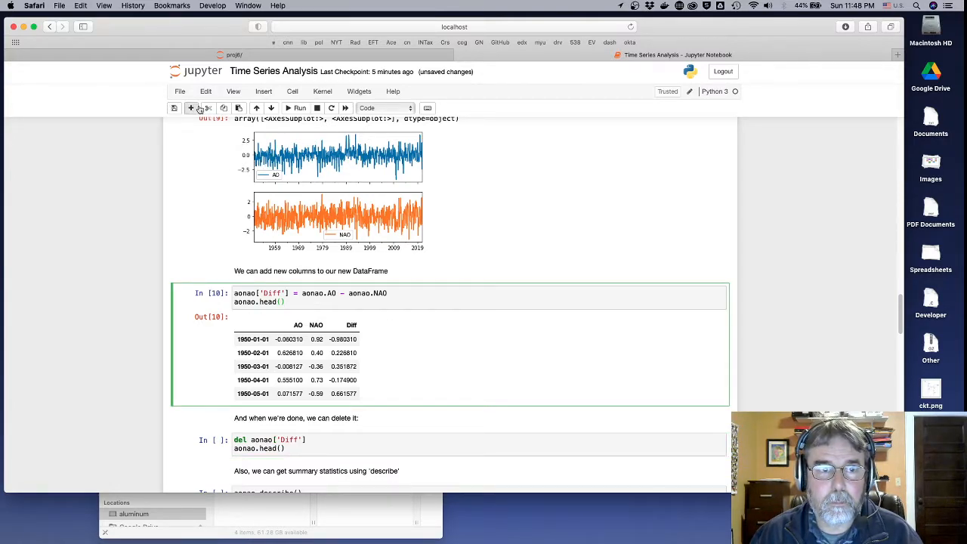
Step: Insert a cell below with aonao.Diff.plot() and run it to chart AO minus NAO
{"action": "left_click", "coordinate": [190, 109]}
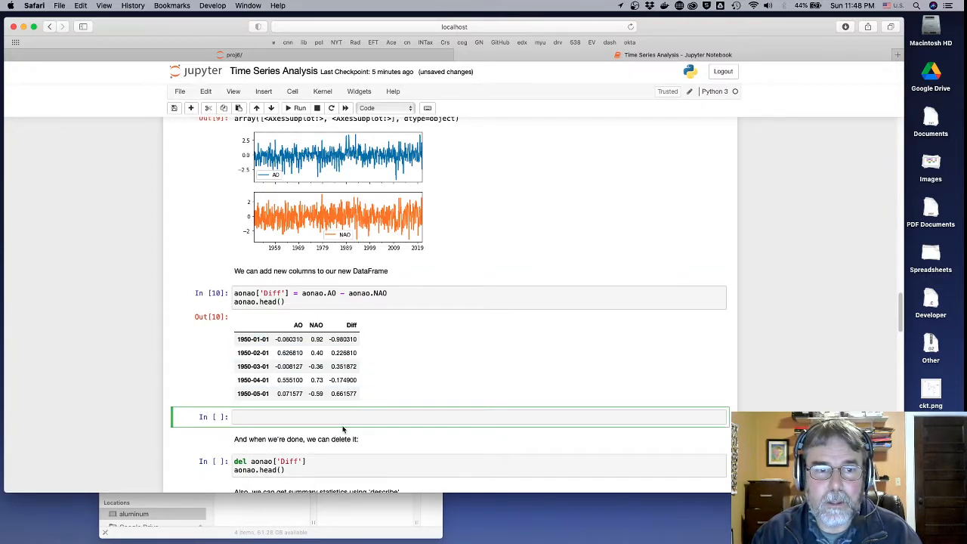
{"action": "type", "text": "anoa"}
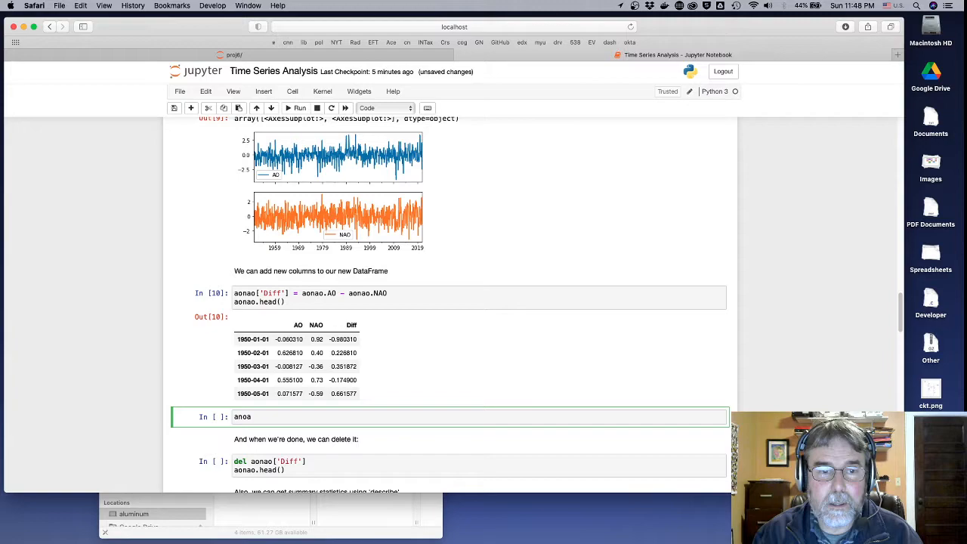
{"action": "key", "text": "Backspace"}
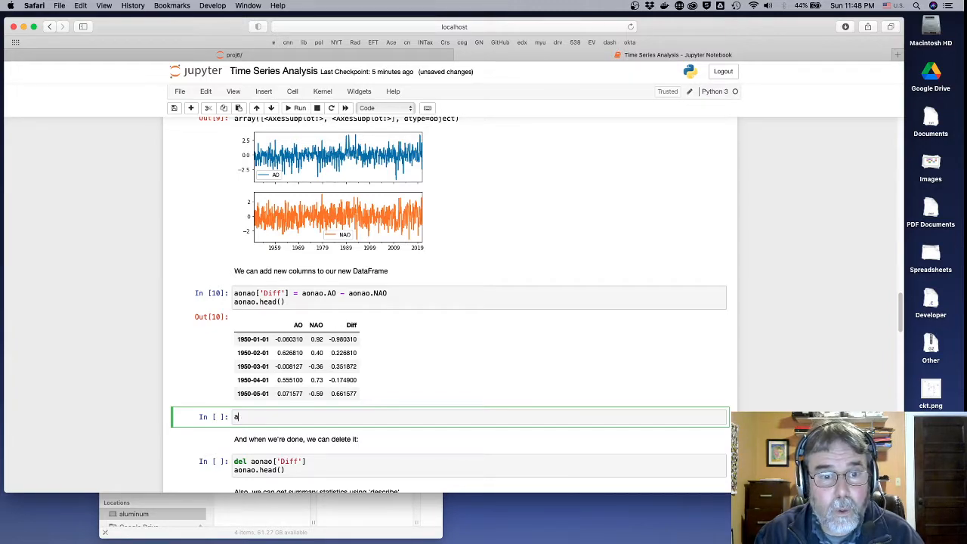
{"action": "type", "text": "onao"}
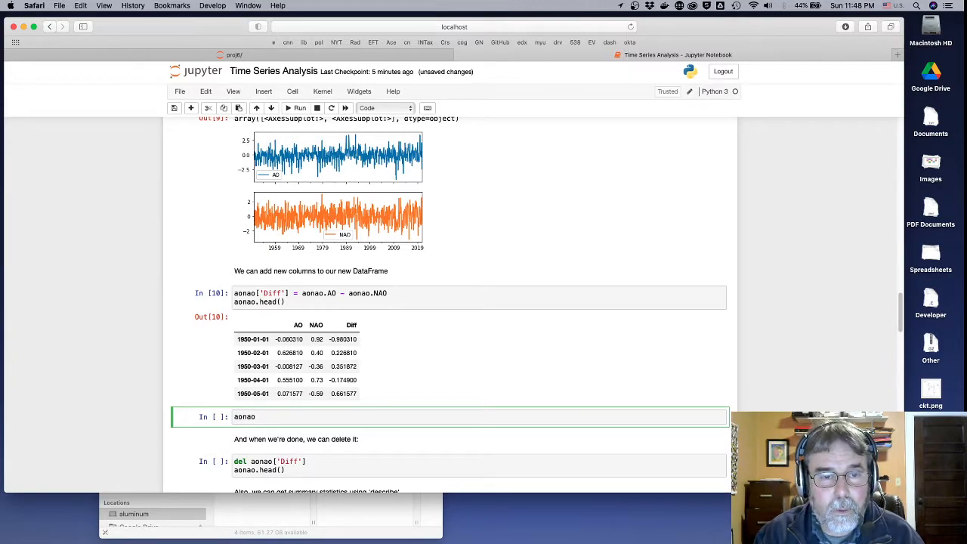
{"action": "type", "text": "."}
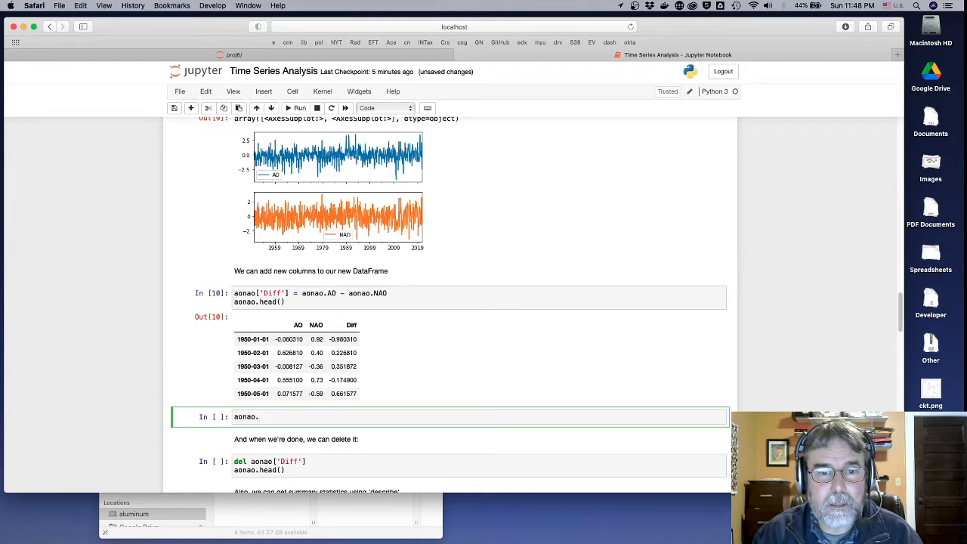
{"action": "type", "text": "Diff.plot("}
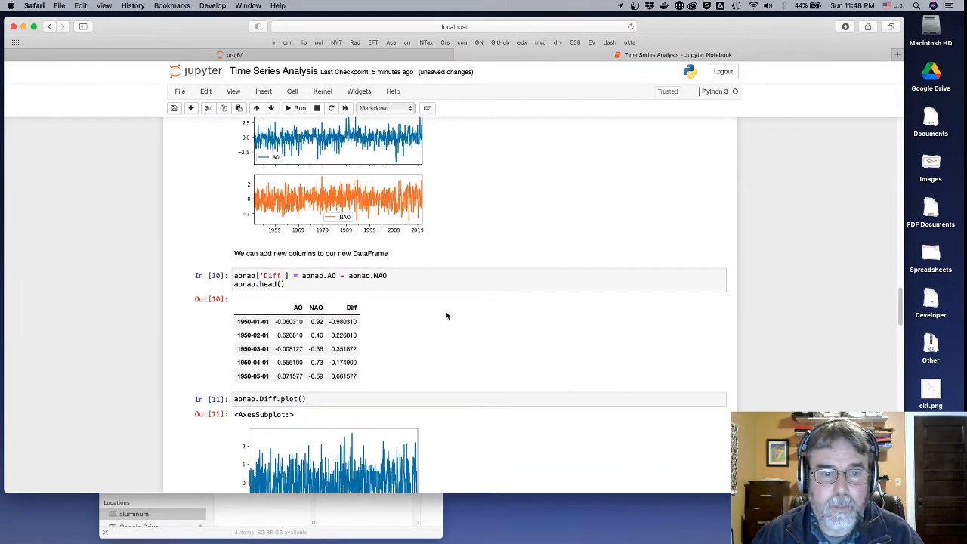
{"action": "scroll", "scroll_direction": "down", "scroll_amount": 3}
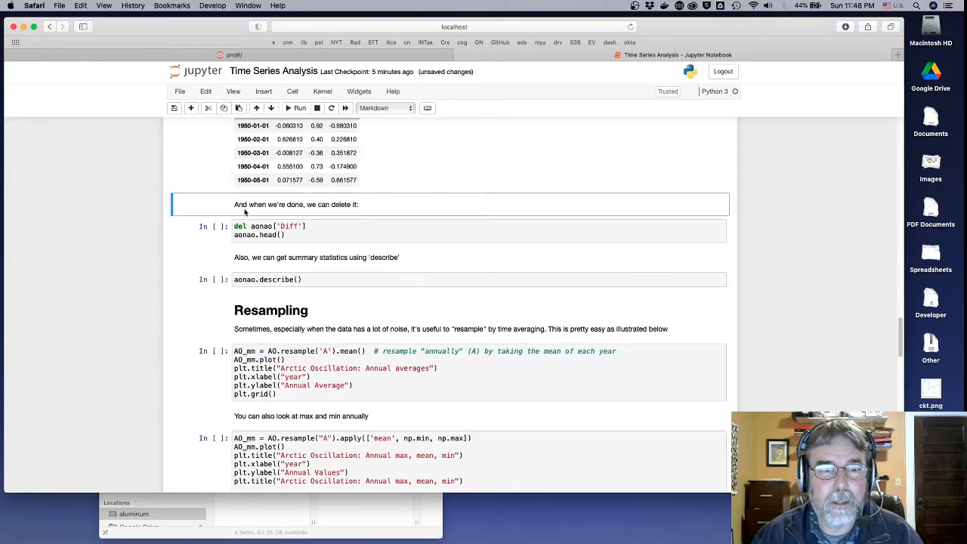
Step: Run del aonao['Diff'] and aonao.describe() to show AO and NAO summary statistics
{"action": "left_click", "coordinate": [315, 233]}
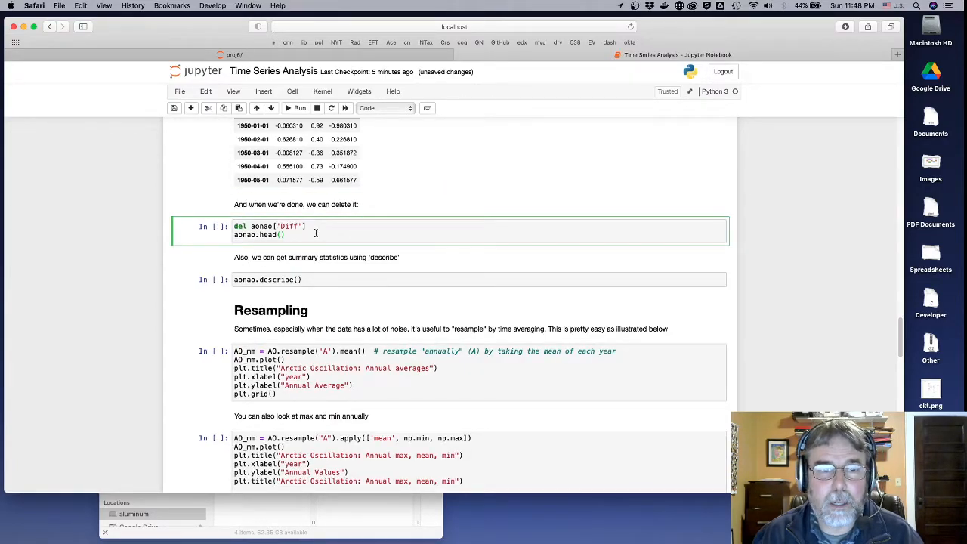
{"action": "left_click", "coordinate": [299, 107]}
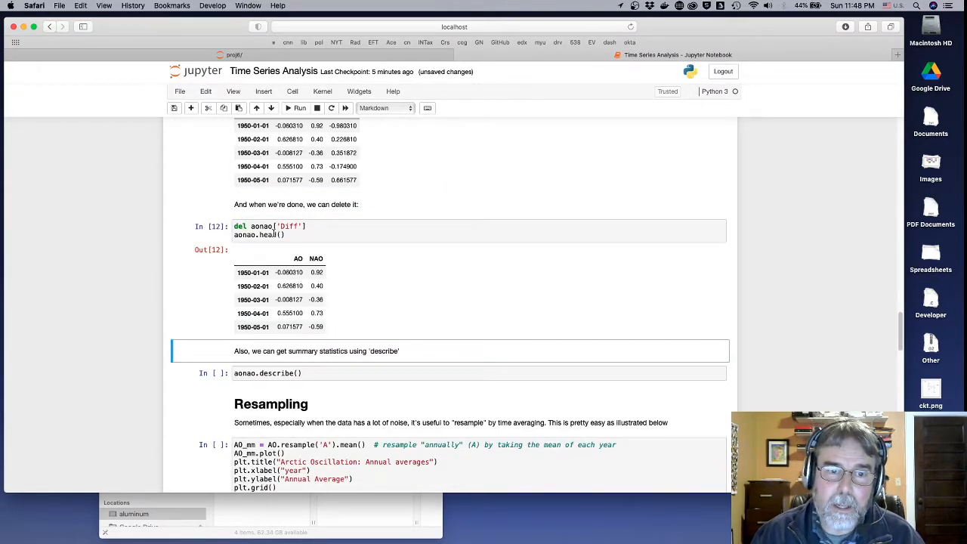
{"action": "scroll", "scroll_direction": "down", "scroll_amount": 3}
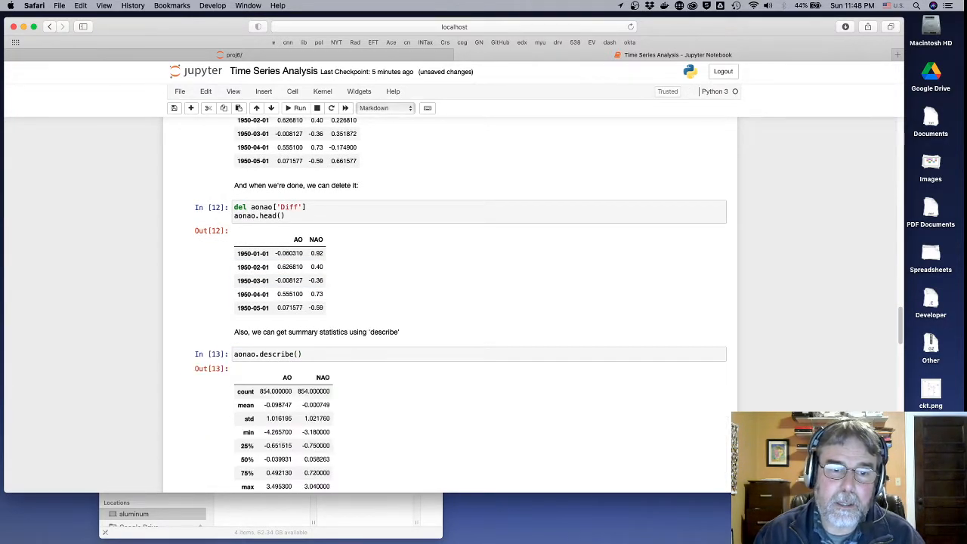
{"action": "scroll", "scroll_direction": "down", "scroll_amount": 3}
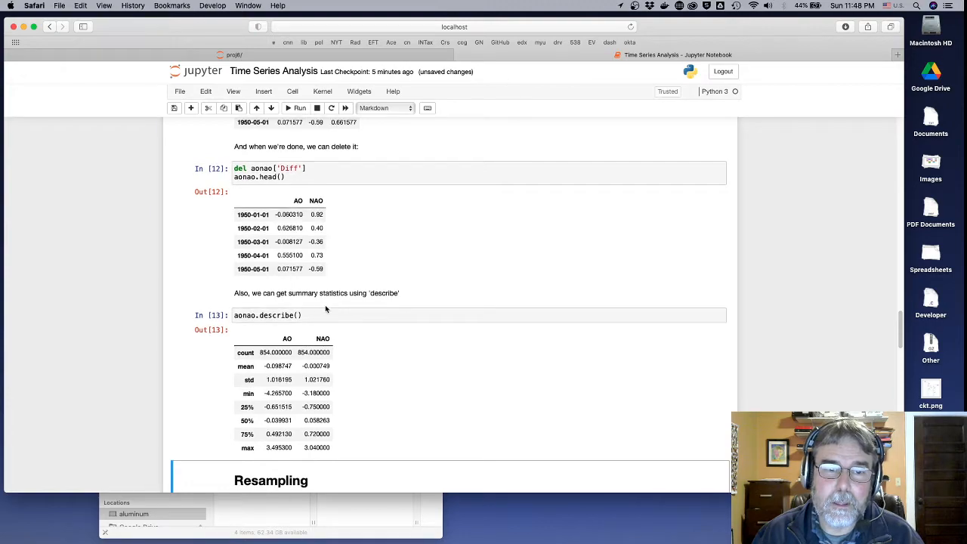
{"action": "mouse_move", "coordinate": [287, 338]}
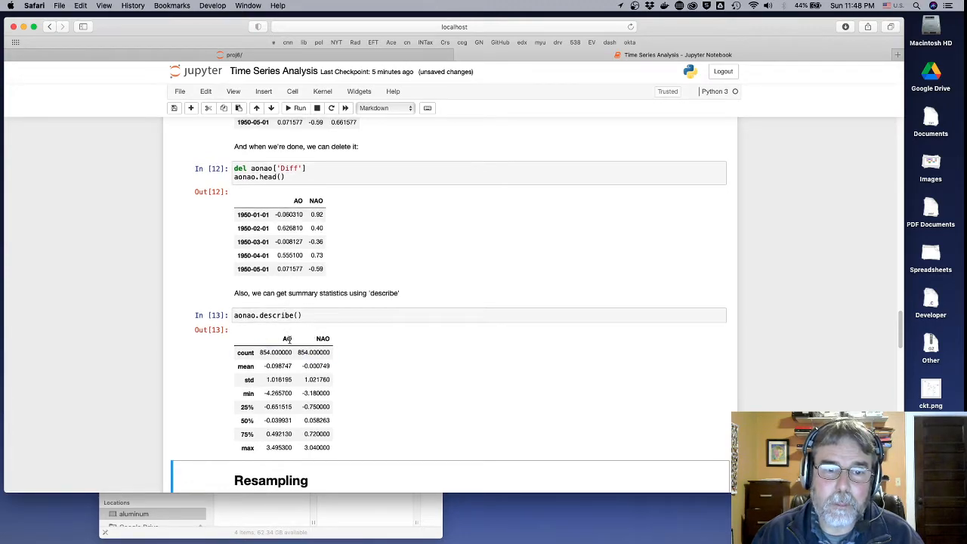
{"action": "mouse_move", "coordinate": [335, 380]}
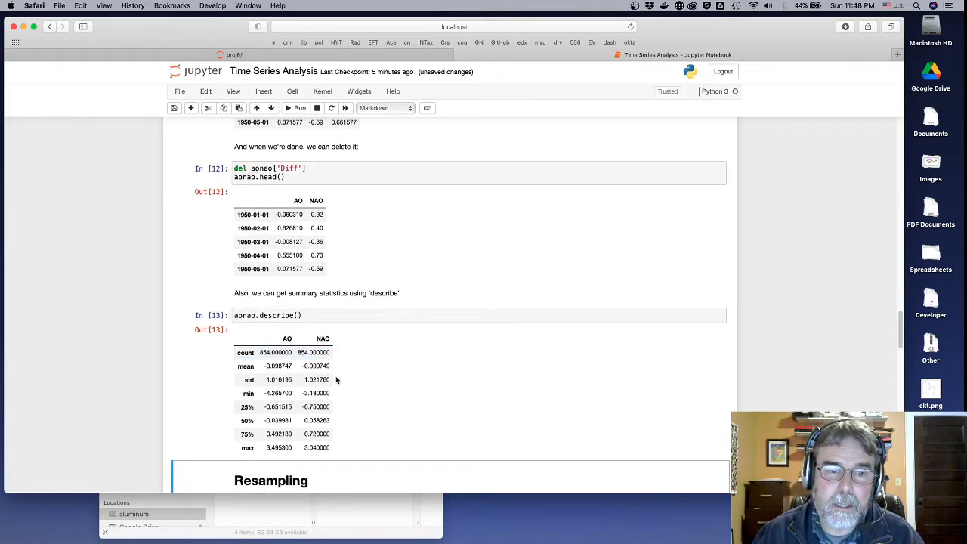
{"action": "mouse_move", "coordinate": [333, 432]}
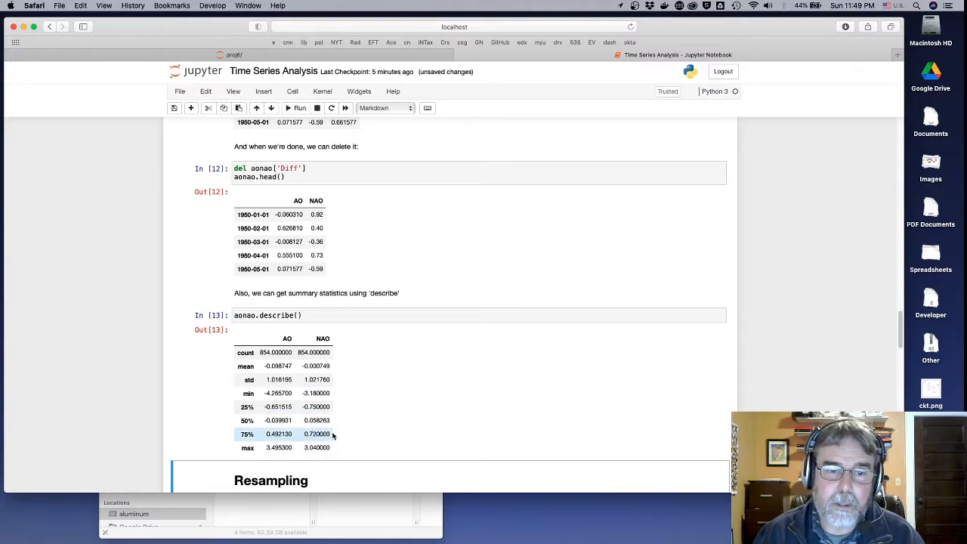
{"action": "scroll", "scroll_direction": "down", "scroll_amount": 3}
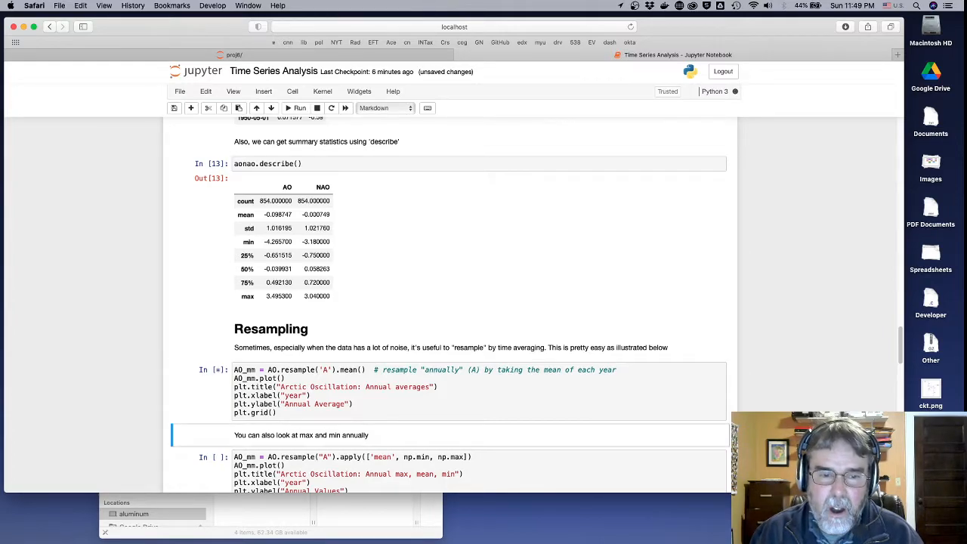
Step: Run the AO.resample('A') cell to plot annual AO averages
{"action": "left_click", "coordinate": [298, 107]}
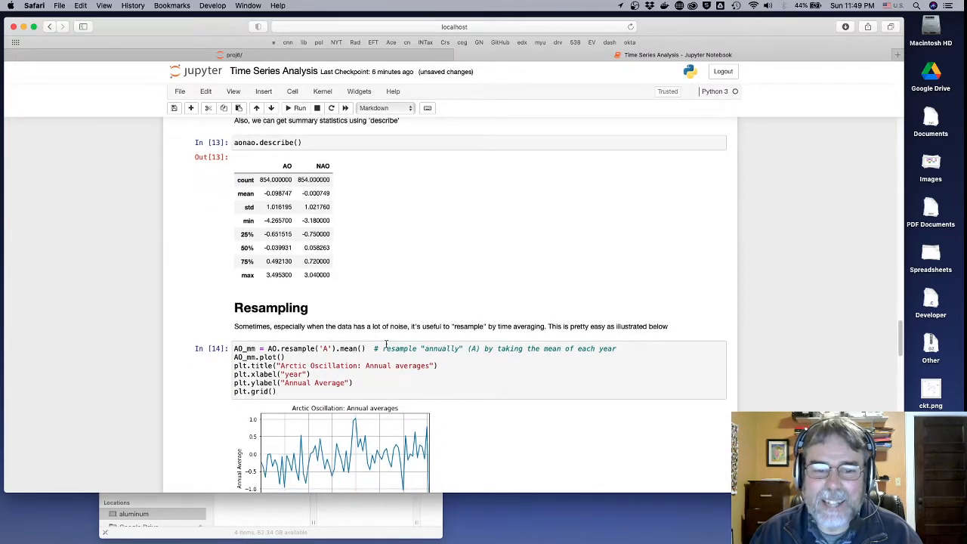
{"action": "scroll", "scroll_direction": "down", "scroll_amount": 3}
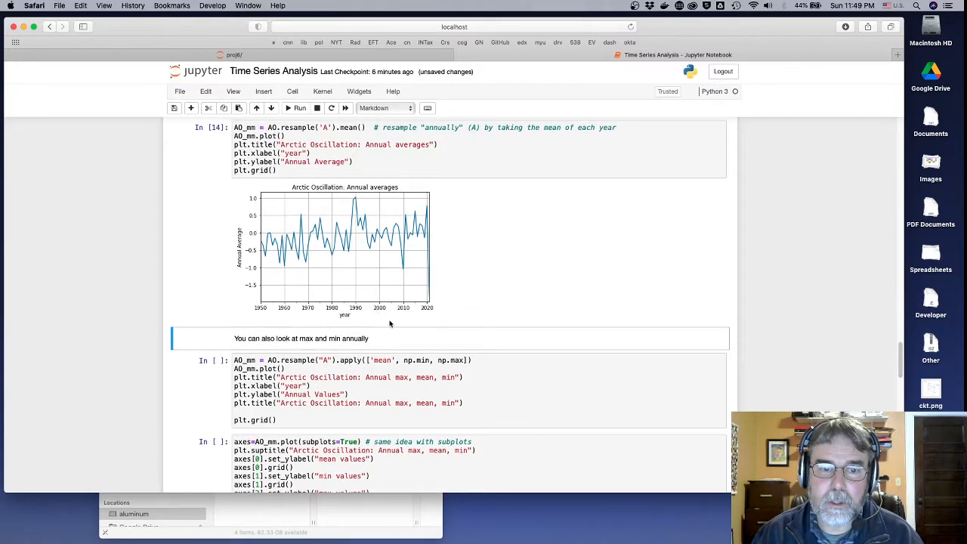
{"action": "scroll", "scroll_direction": "down", "scroll_amount": 3}
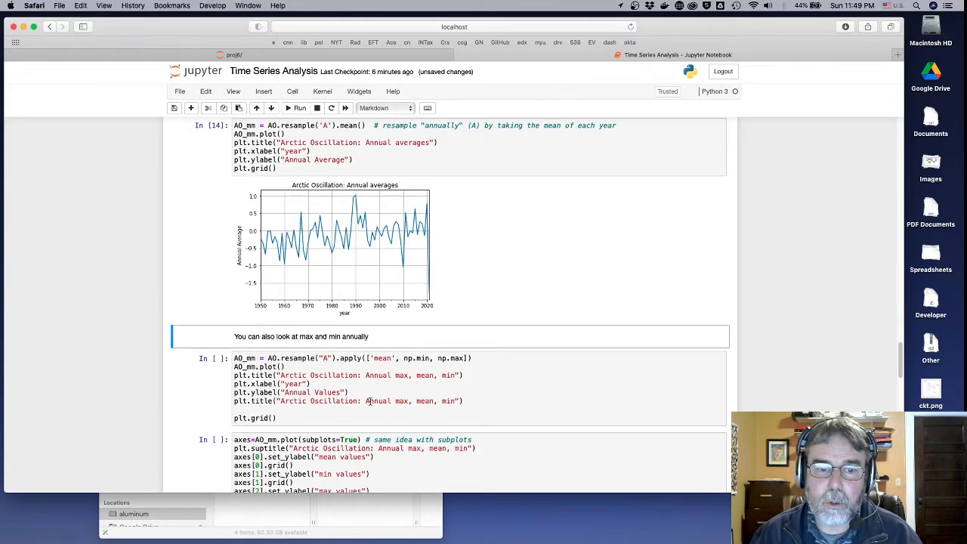
Step: Run the cells plotting annual max, mean and min AO together and as subplots
{"action": "left_click", "coordinate": [299, 108]}
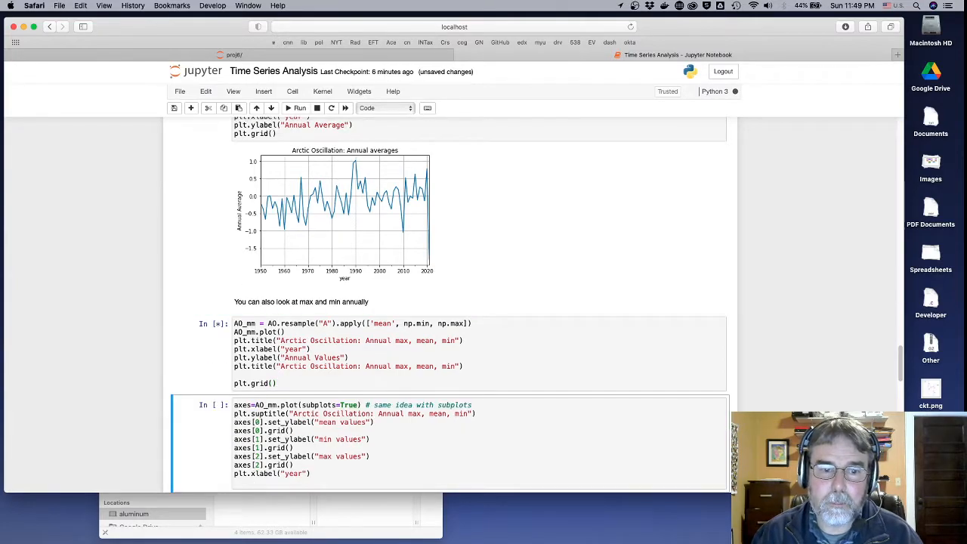
{"action": "left_click", "coordinate": [297, 108]}
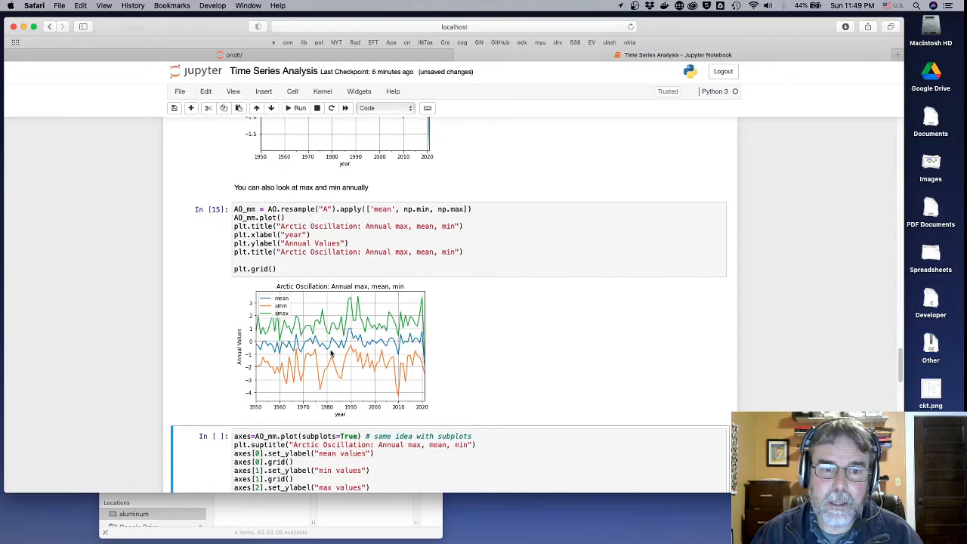
{"action": "mouse_move", "coordinate": [324, 380]}
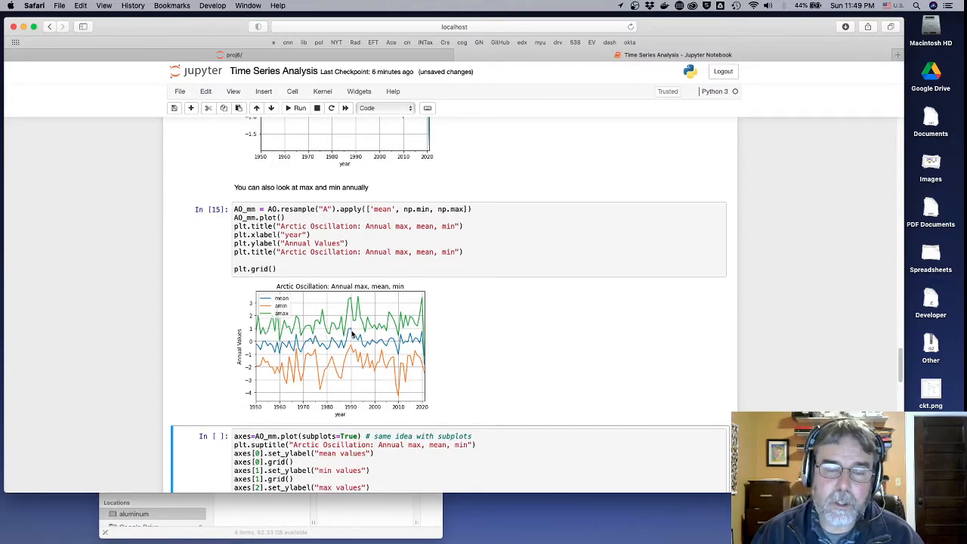
{"action": "scroll", "scroll_direction": "down", "scroll_amount": 3}
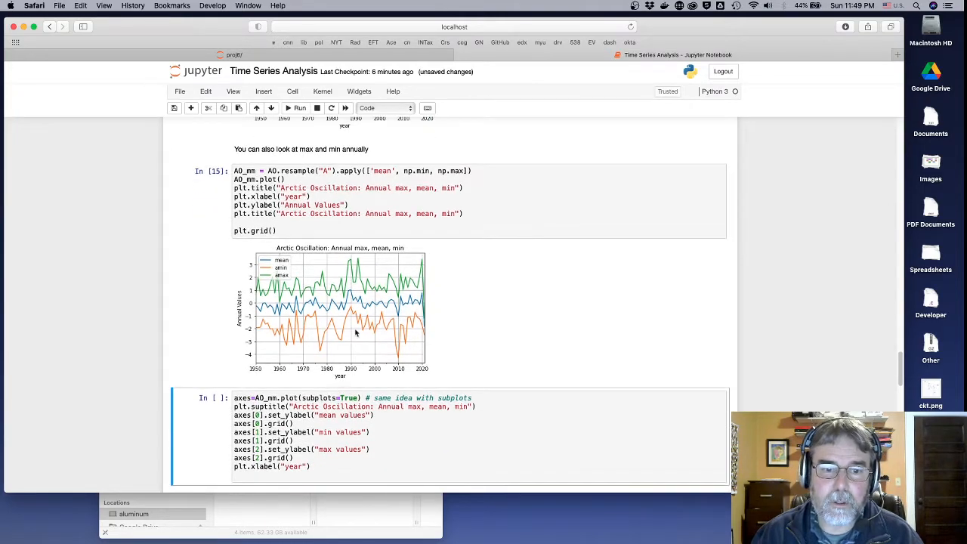
{"action": "scroll", "scroll_direction": "down", "scroll_amount": 3}
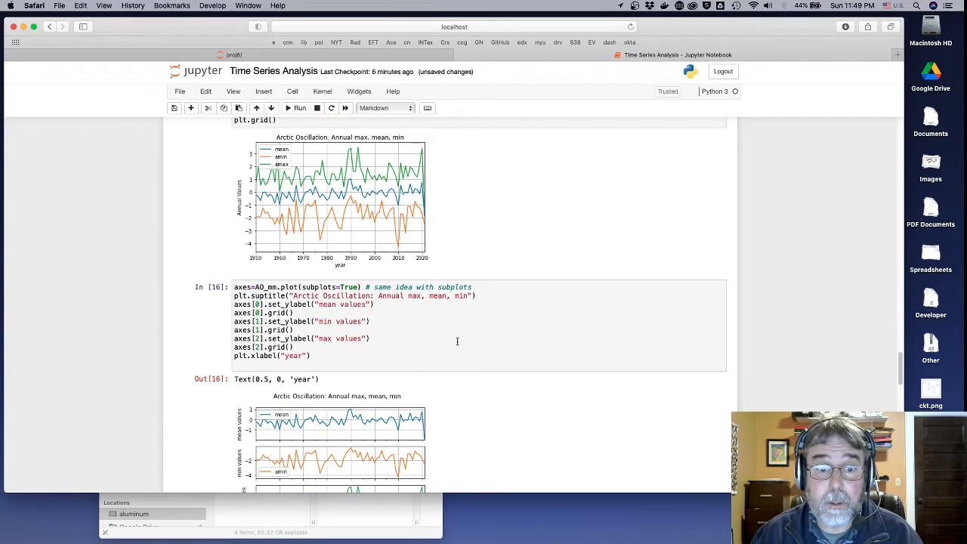
Step: Scroll to view the three stacked max, mean and min AO subplots
{"action": "scroll", "scroll_direction": "down", "scroll_amount": 3}
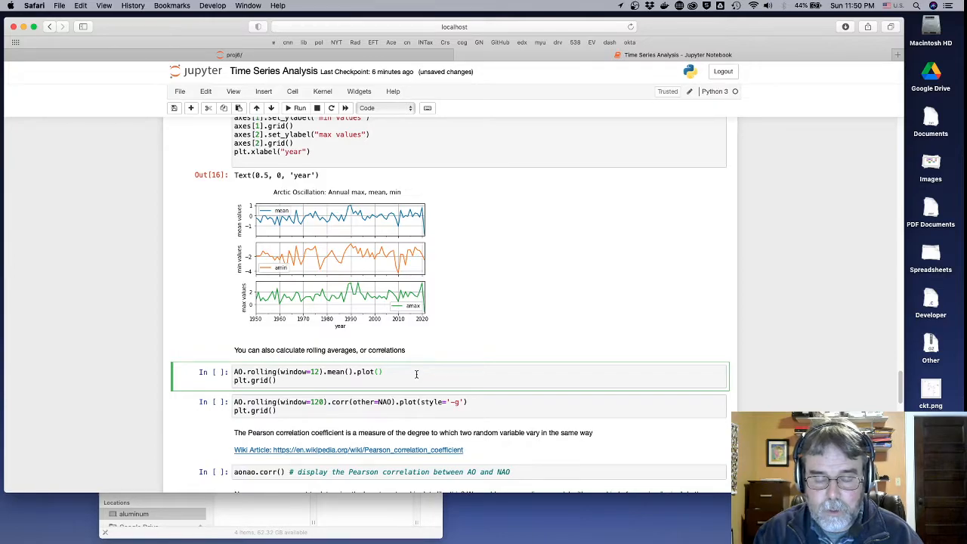
Step: Run AO.rolling(window=12).mean().plot() to draw the 12-month rolling mean
{"action": "left_click", "coordinate": [384, 372]}
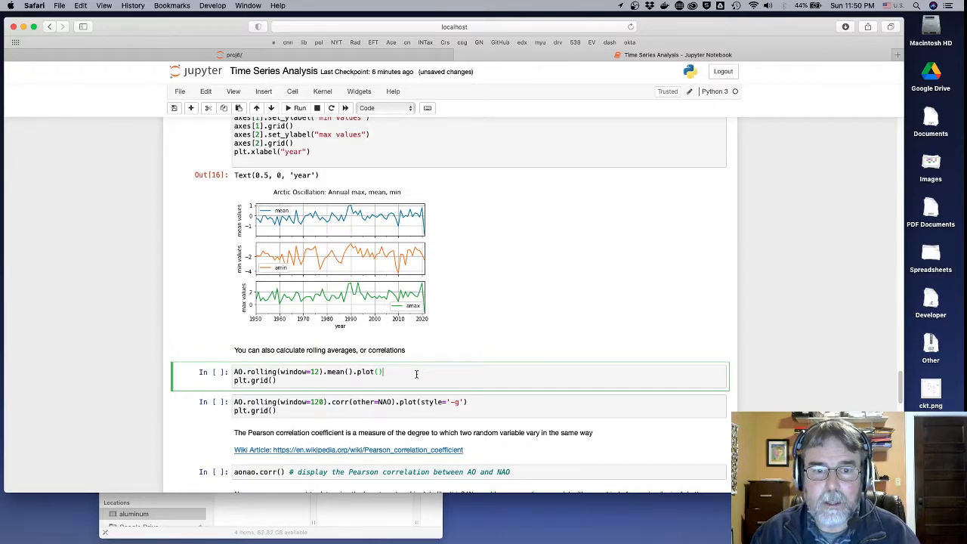
{"action": "left_click", "coordinate": [299, 108]}
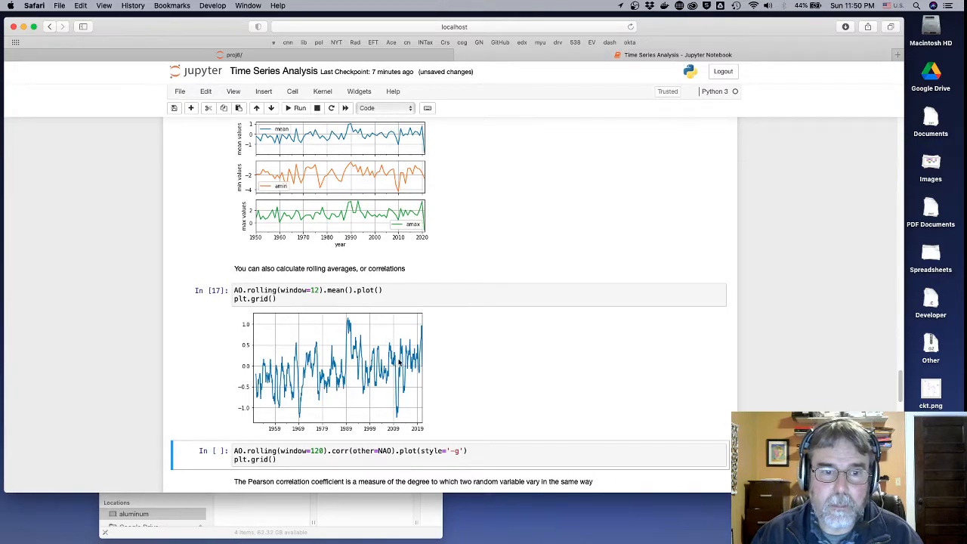
{"action": "scroll", "scroll_direction": "down", "scroll_amount": 3}
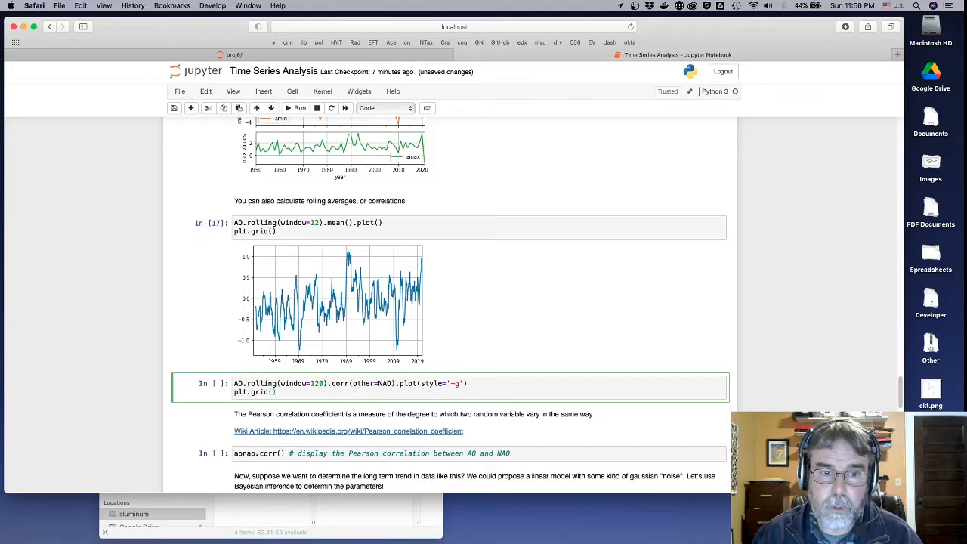
Step: Run the 120-month rolling AO–NAO correlation plot in green
{"action": "left_click", "coordinate": [296, 107]}
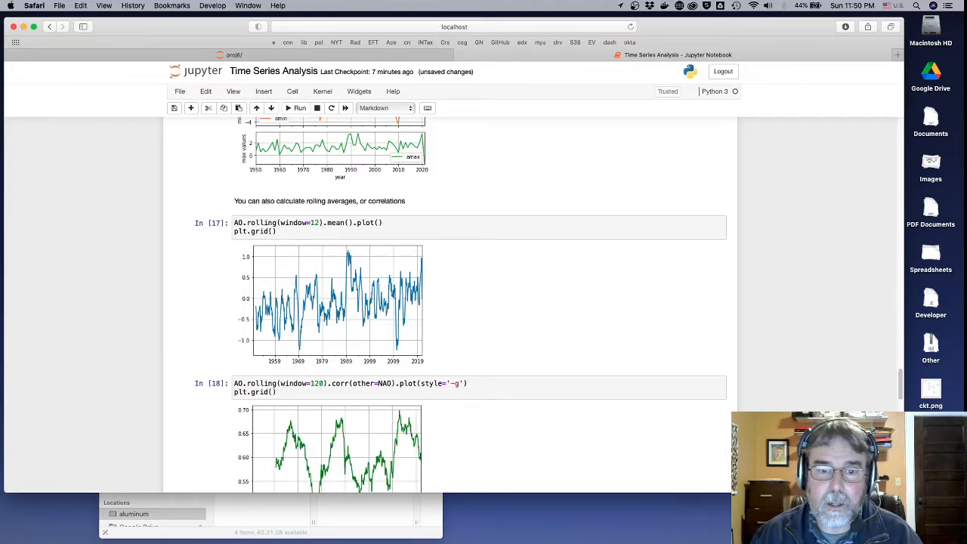
{"action": "scroll", "scroll_direction": "down", "scroll_amount": 3}
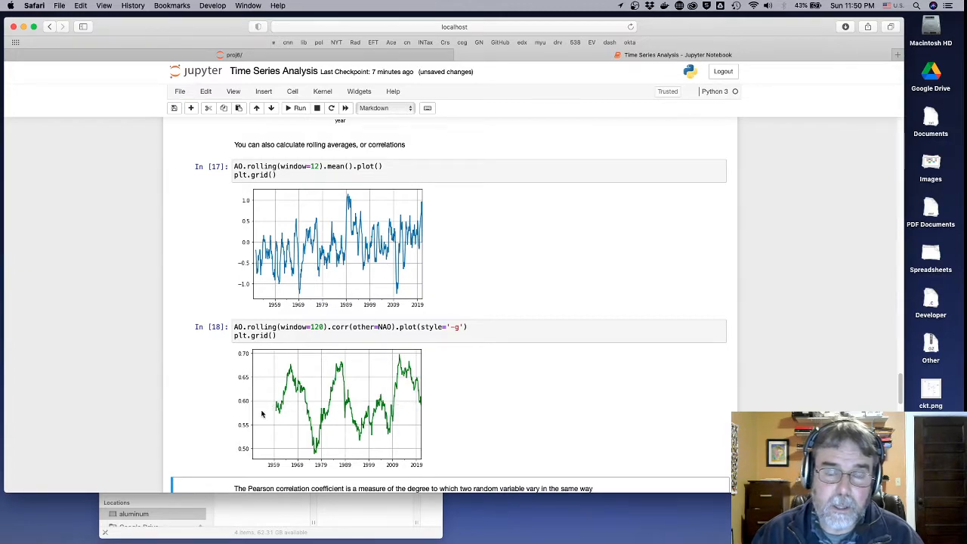
{"action": "mouse_move", "coordinate": [330, 444]}
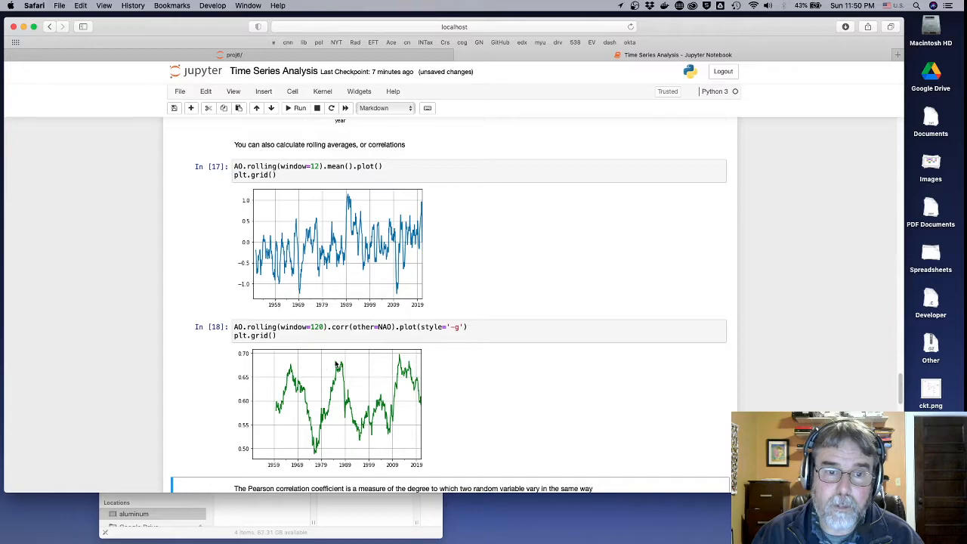
{"action": "scroll", "scroll_direction": "down", "scroll_amount": 3}
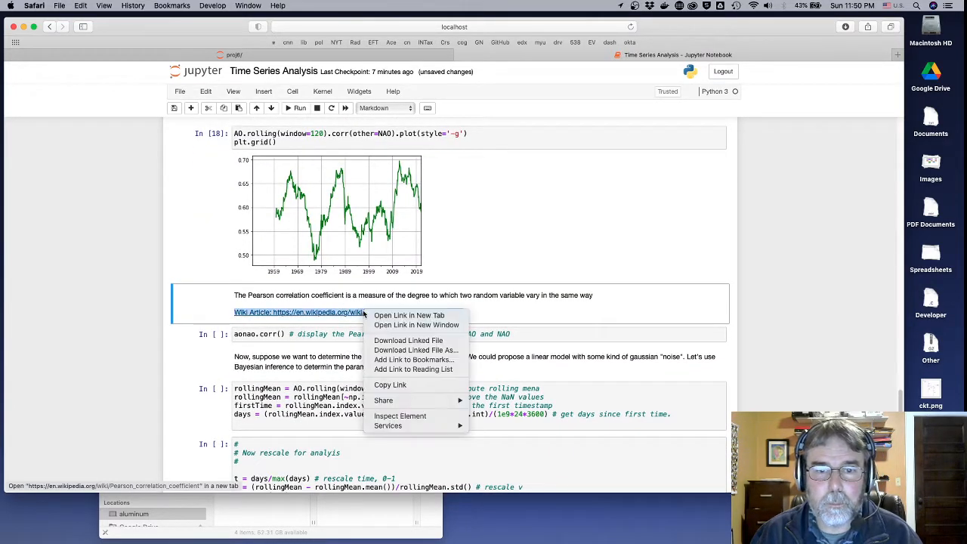
{"action": "left_click", "coordinate": [407, 316]}
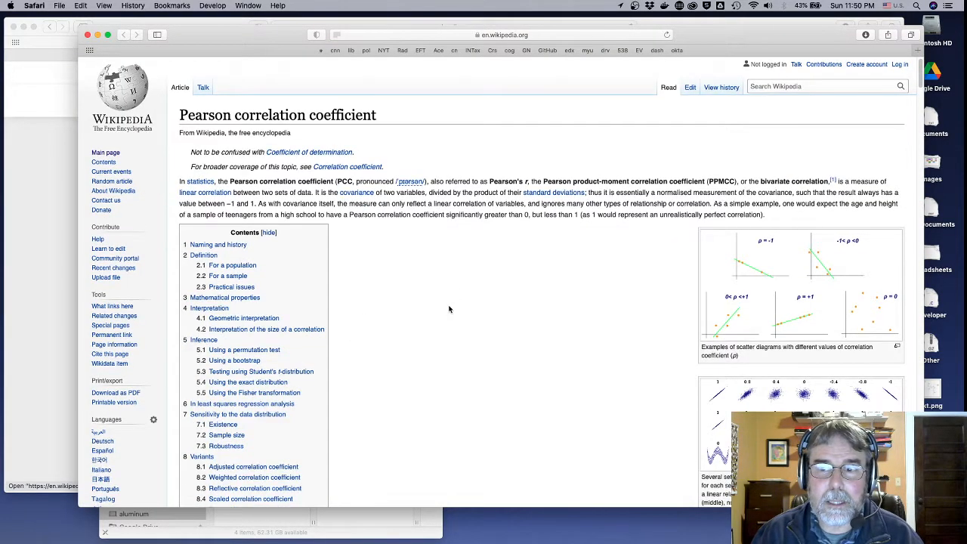
{"action": "scroll", "scroll_direction": "down", "scroll_amount": 3}
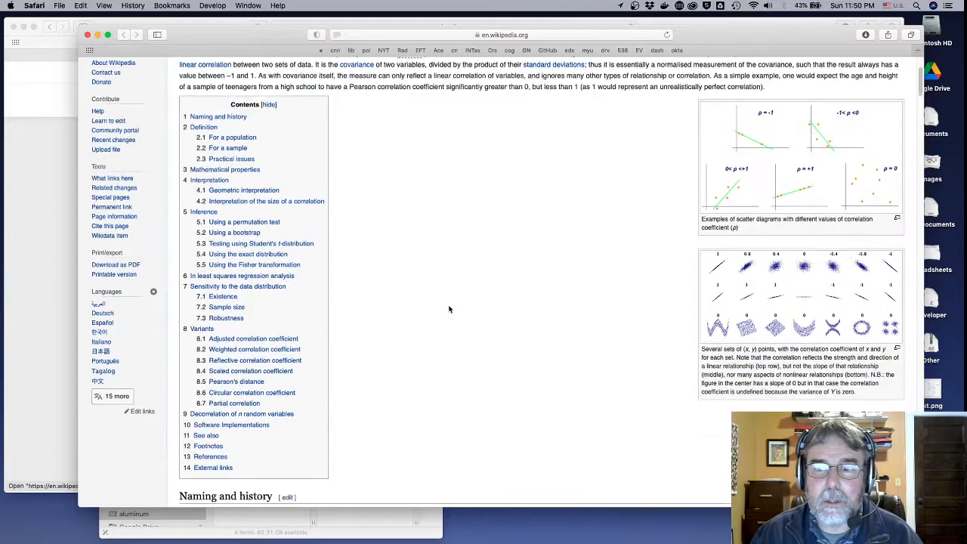
{"action": "scroll", "scroll_direction": "up", "scroll_amount": 3}
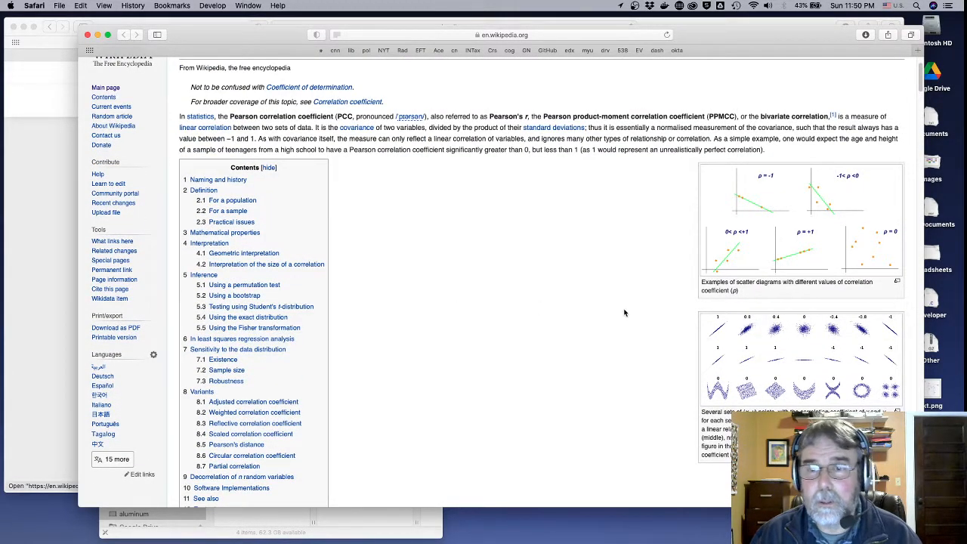
{"action": "mouse_move", "coordinate": [538, 314]}
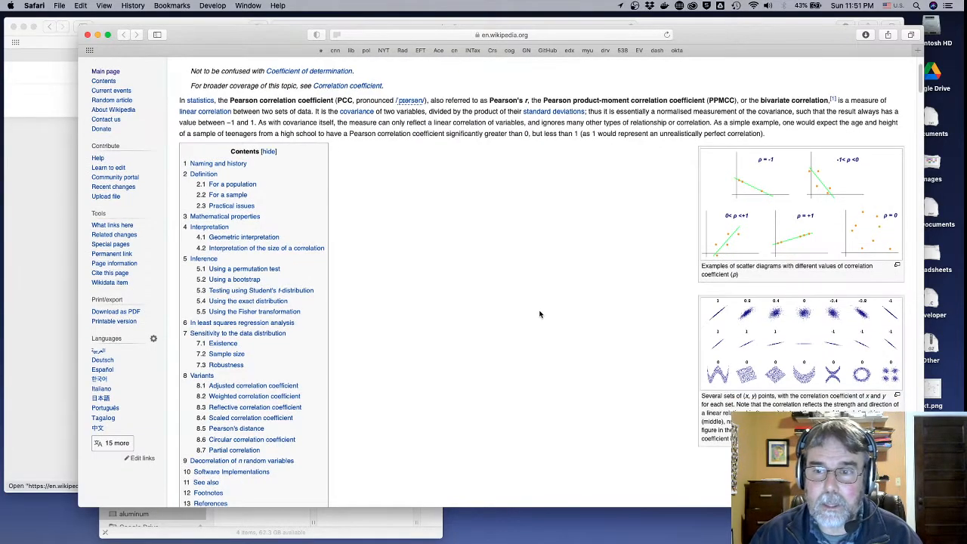
{"action": "scroll", "scroll_direction": "down", "scroll_amount": 3}
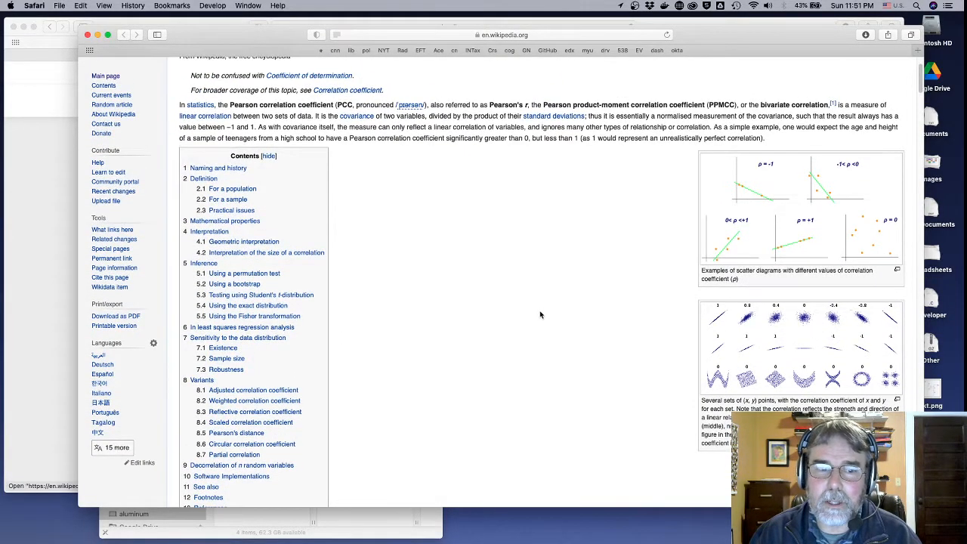
{"action": "scroll", "scroll_direction": "down", "scroll_amount": 3}
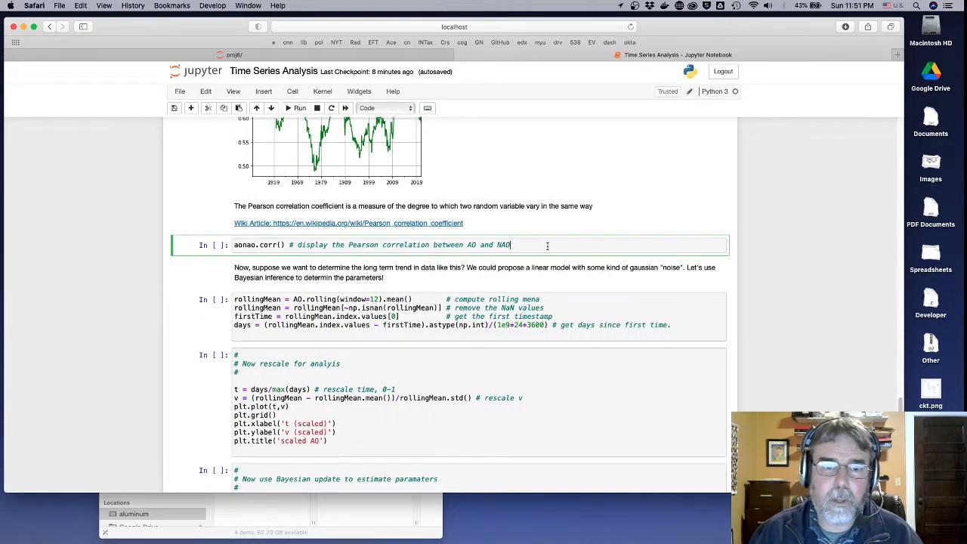
Step: Run aonao.corr() showing an AO–NAO correlation of about 0.606, then reach the rollingMean cell
{"action": "left_click", "coordinate": [299, 107]}
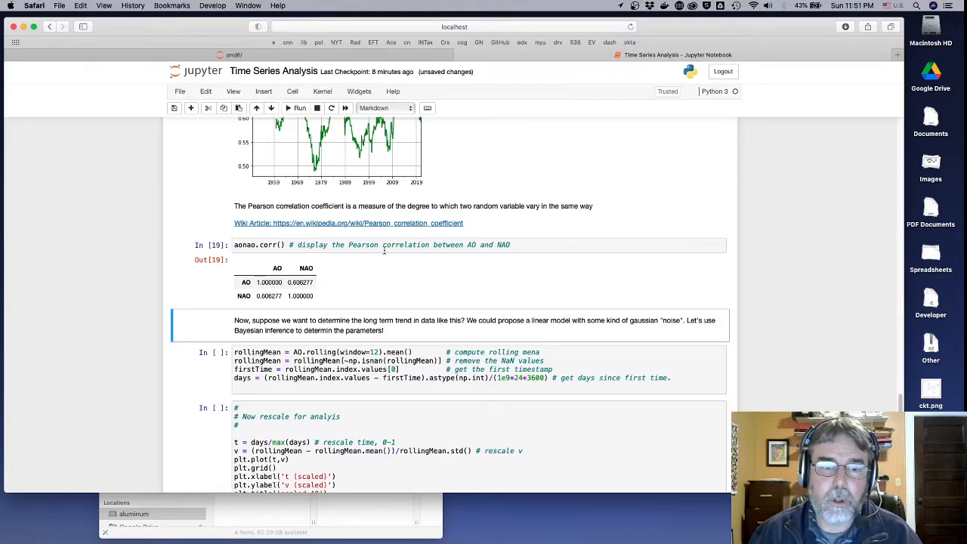
{"action": "mouse_move", "coordinate": [266, 265]}
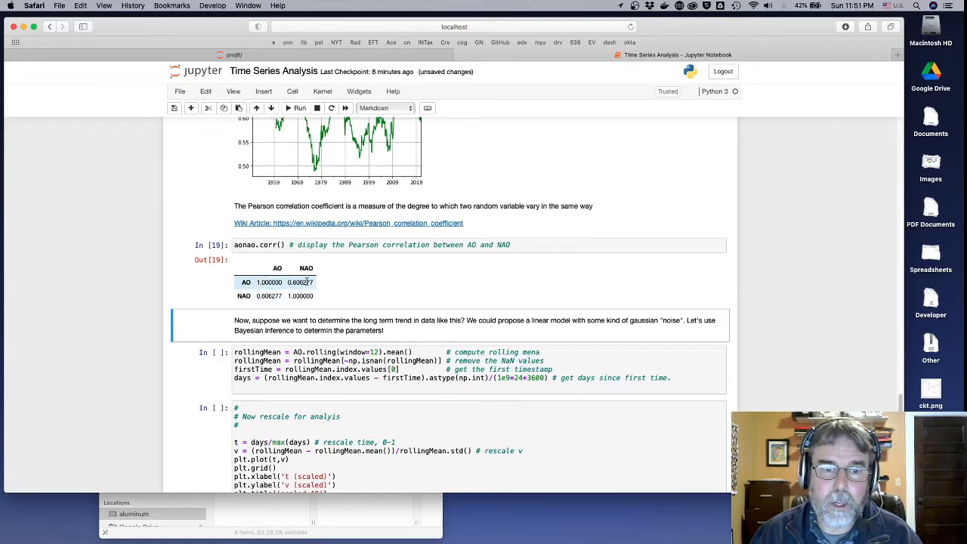
{"action": "scroll", "scroll_direction": "down", "scroll_amount": 3}
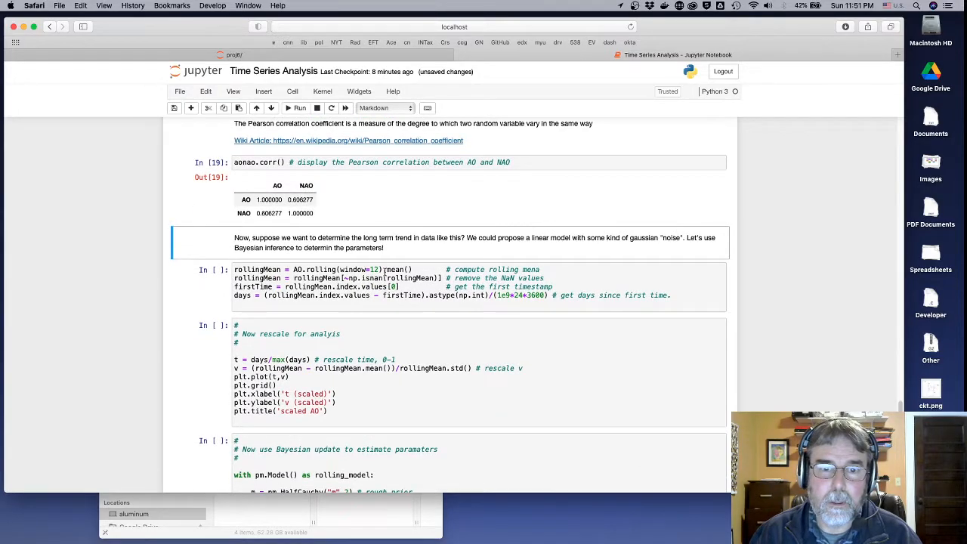
{"action": "scroll", "scroll_direction": "down", "scroll_amount": 3}
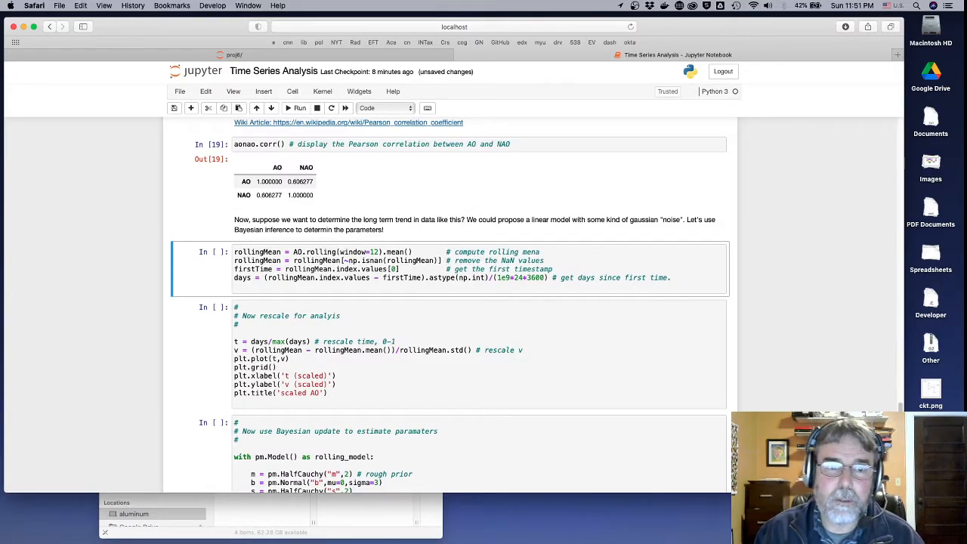
Step: Run the rolling-mean preparation and scaled AO plot cells, then reach the rolling_model code
{"action": "left_click", "coordinate": [299, 108]}
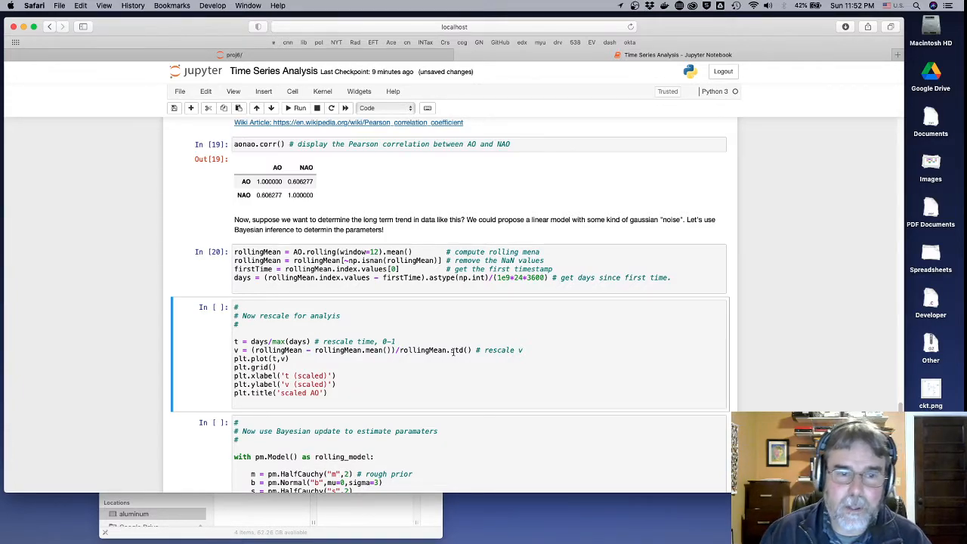
{"action": "left_click", "coordinate": [300, 107]}
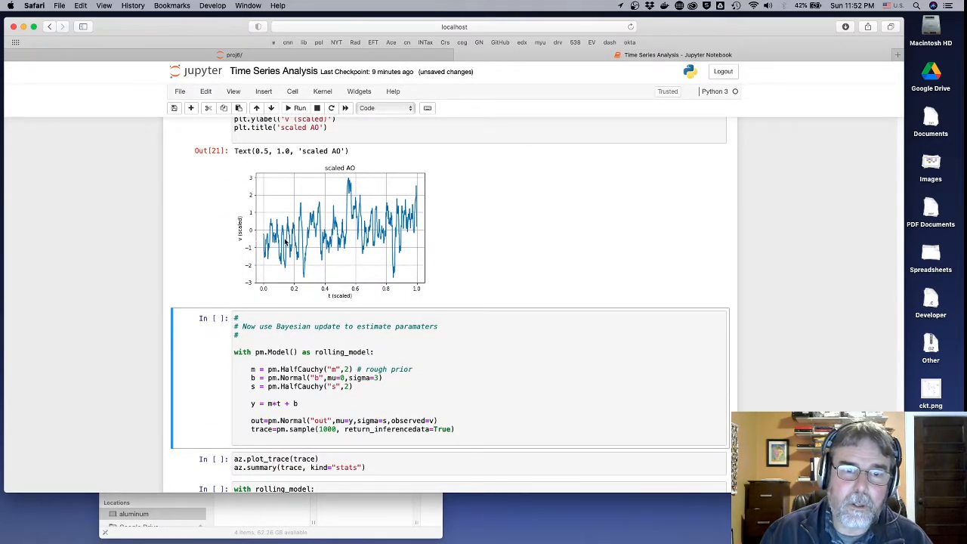
{"action": "mouse_move", "coordinate": [420, 288]}
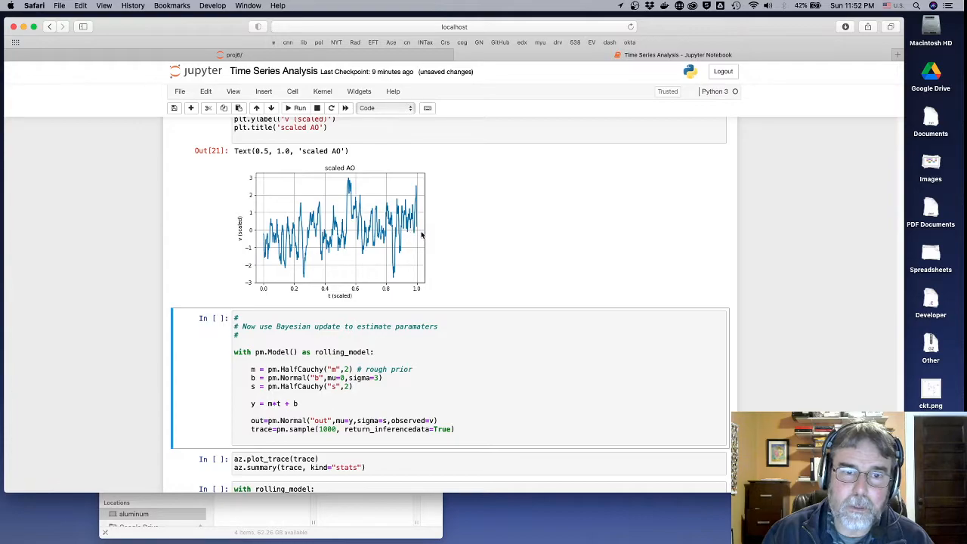
{"action": "mouse_move", "coordinate": [279, 197]}
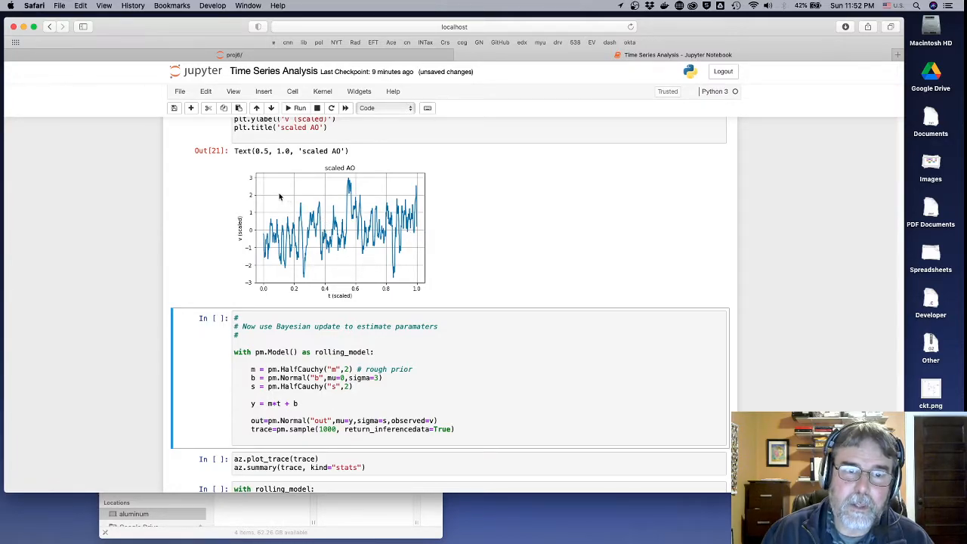
{"action": "mouse_move", "coordinate": [407, 240]}
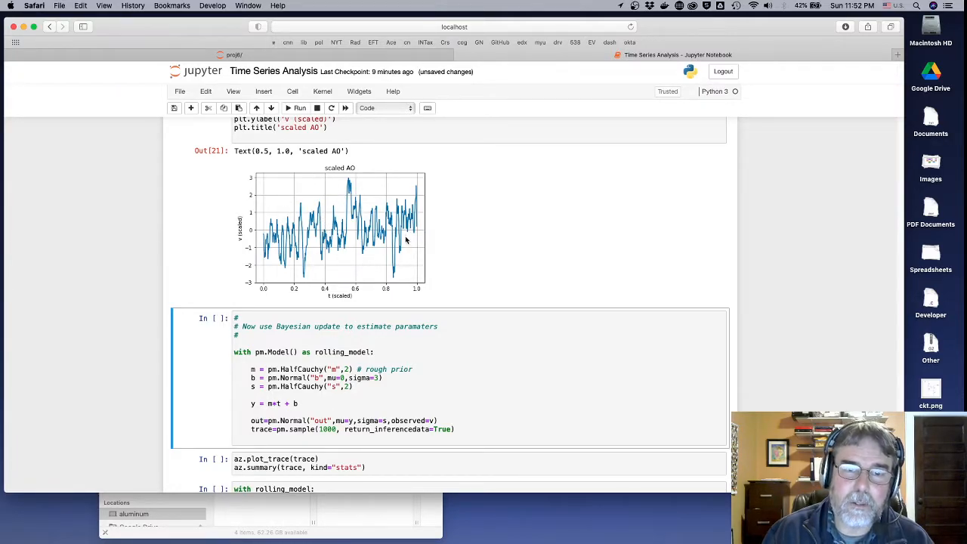
{"action": "scroll", "scroll_direction": "down", "scroll_amount": 3}
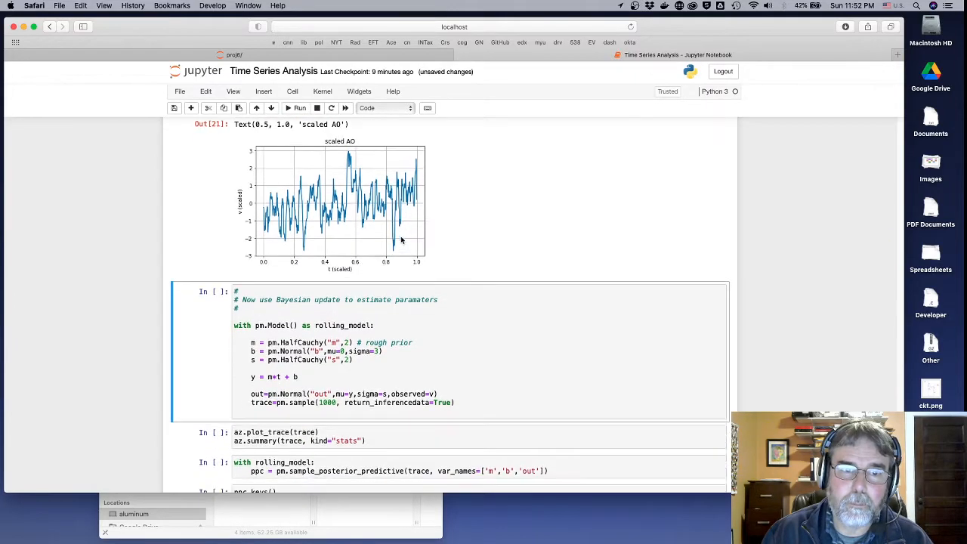
{"action": "scroll", "scroll_direction": "down", "scroll_amount": 3}
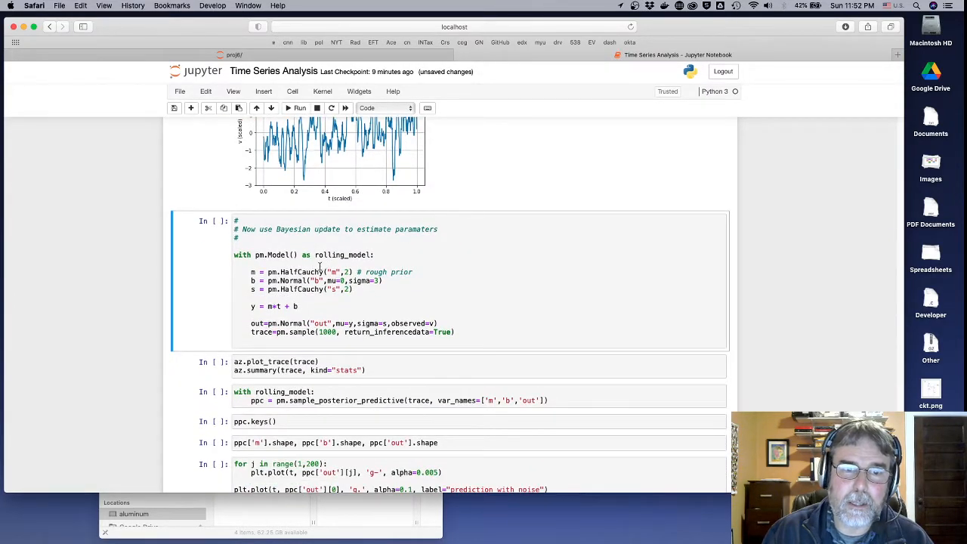
Step: Scroll through the Bayesian rolling model cell while NUTS samples 4 chains of 1,000 draws
{"action": "scroll", "scroll_direction": "down", "scroll_amount": 3}
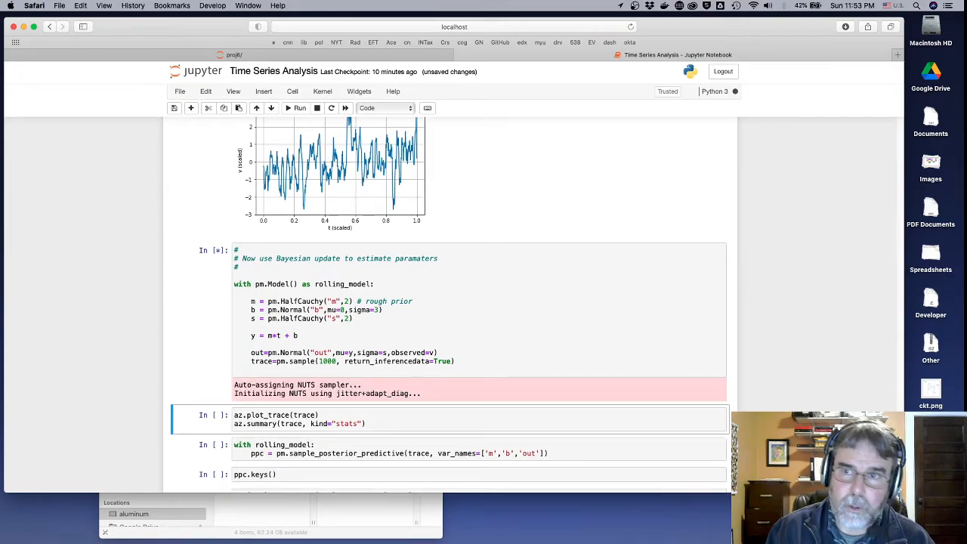
{"action": "scroll", "scroll_direction": "down", "scroll_amount": 3}
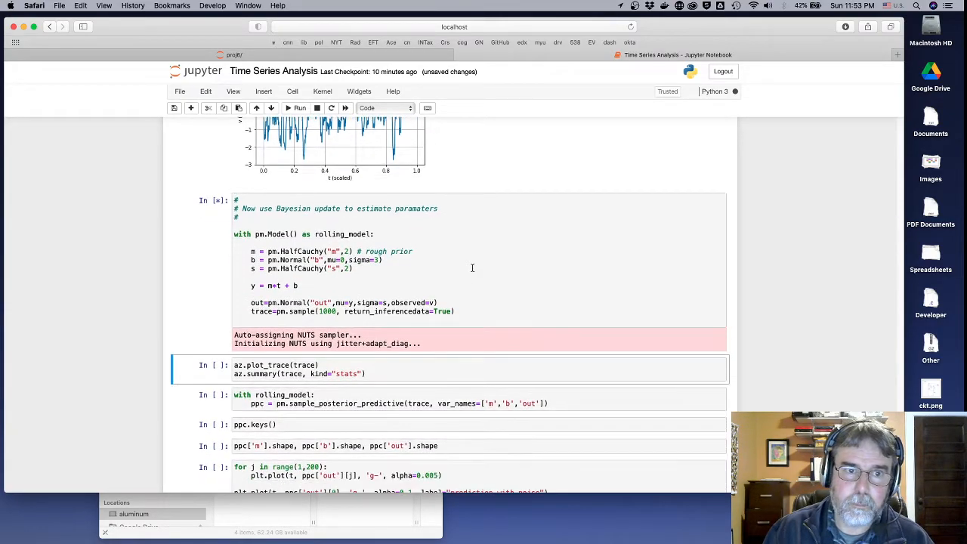
{"action": "scroll", "scroll_direction": "down", "scroll_amount": 3}
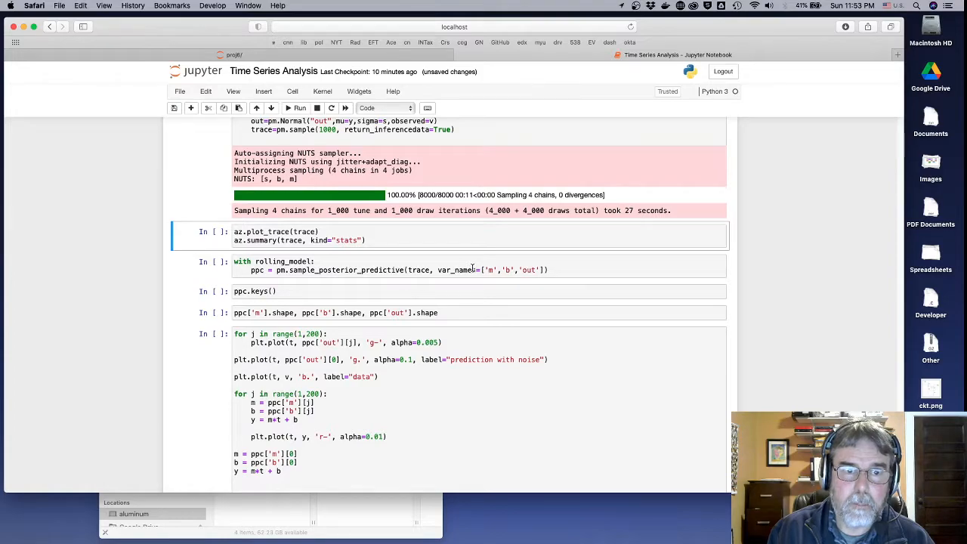
Step: Run az.plot_trace and az.summary for m, b, s, then the posterior predictive sampling cells
{"action": "left_click", "coordinate": [299, 107]}
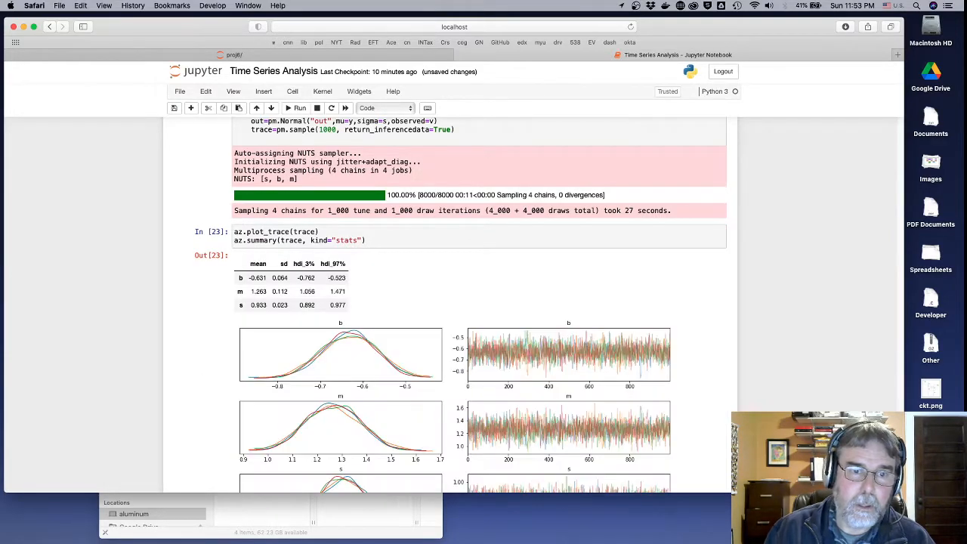
{"action": "scroll", "scroll_direction": "down", "scroll_amount": 3}
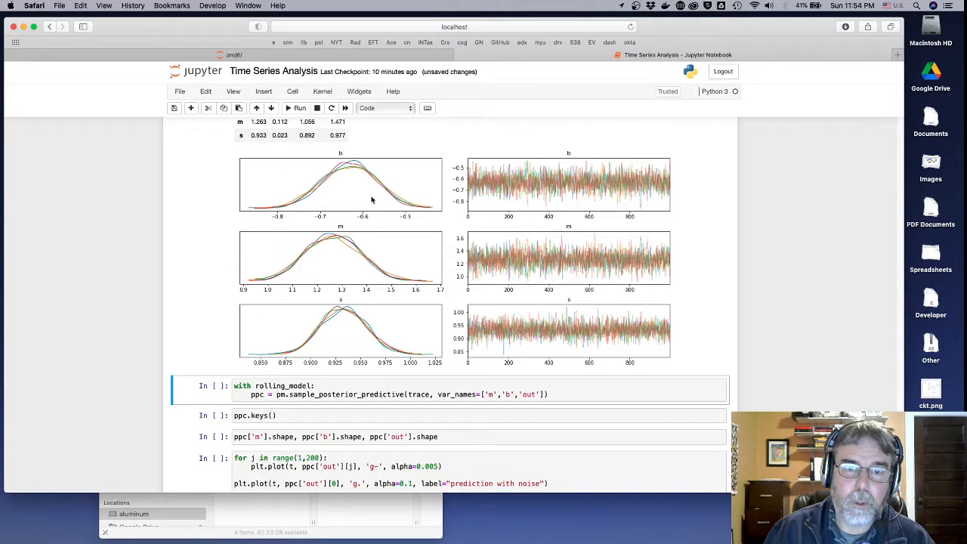
{"action": "mouse_move", "coordinate": [335, 212]}
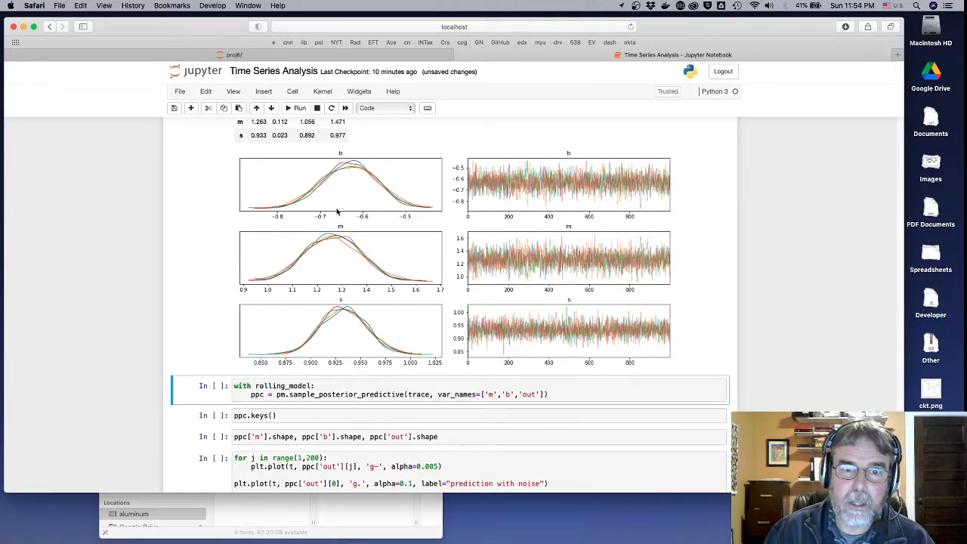
{"action": "scroll", "scroll_direction": "down", "scroll_amount": 3}
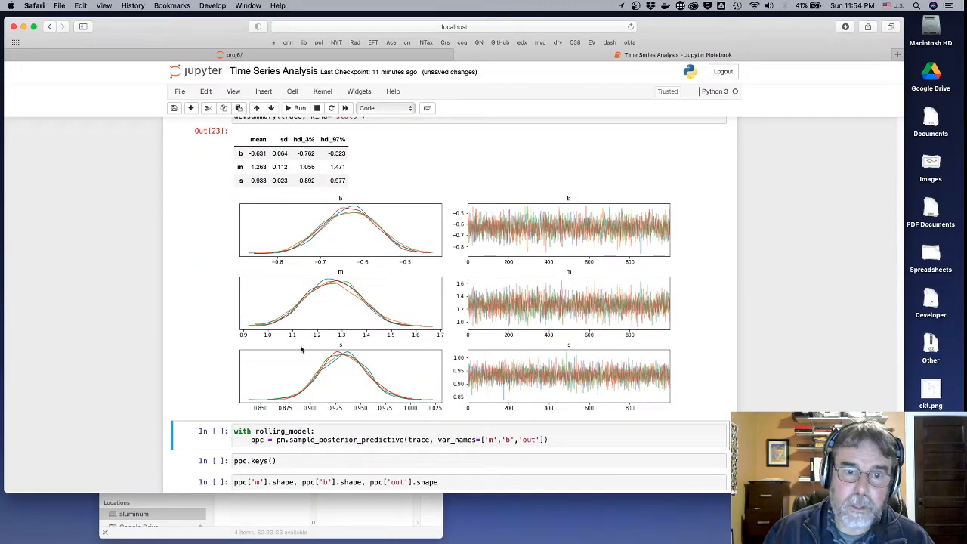
{"action": "mouse_move", "coordinate": [331, 307]}
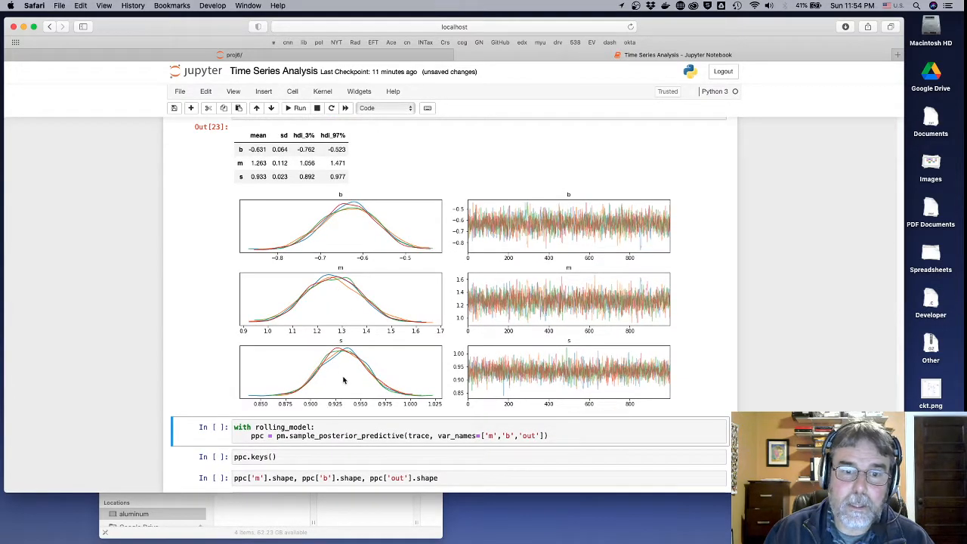
{"action": "scroll", "scroll_direction": "down", "scroll_amount": 3}
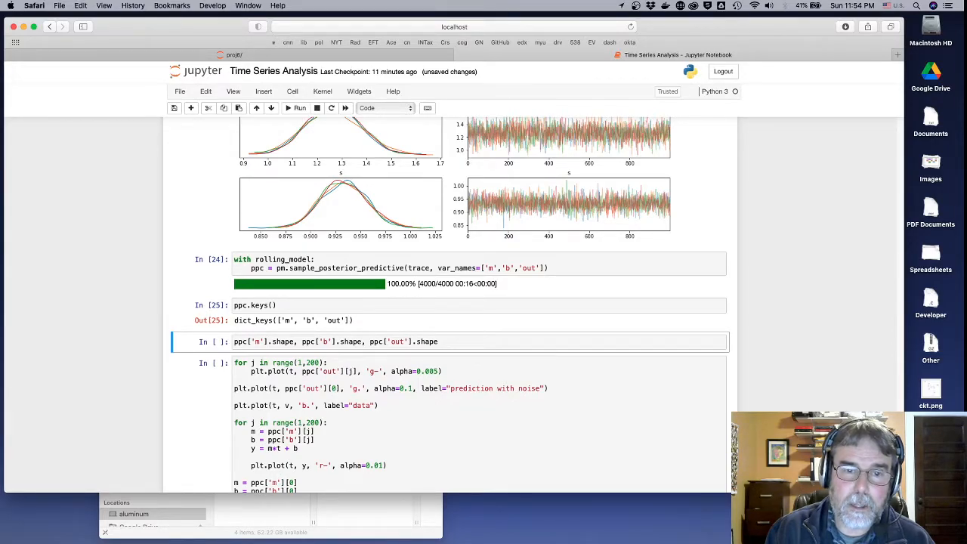
Step: Show the ppc shapes (4000,), (4000, 1) and (4000, 843)
{"action": "left_click", "coordinate": [300, 107]}
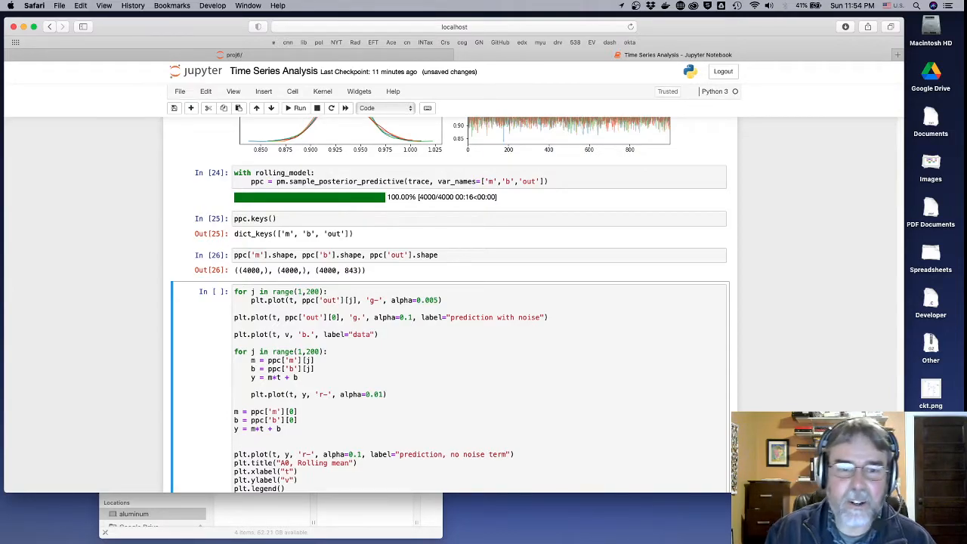
{"action": "scroll", "scroll_direction": "down", "scroll_amount": 3}
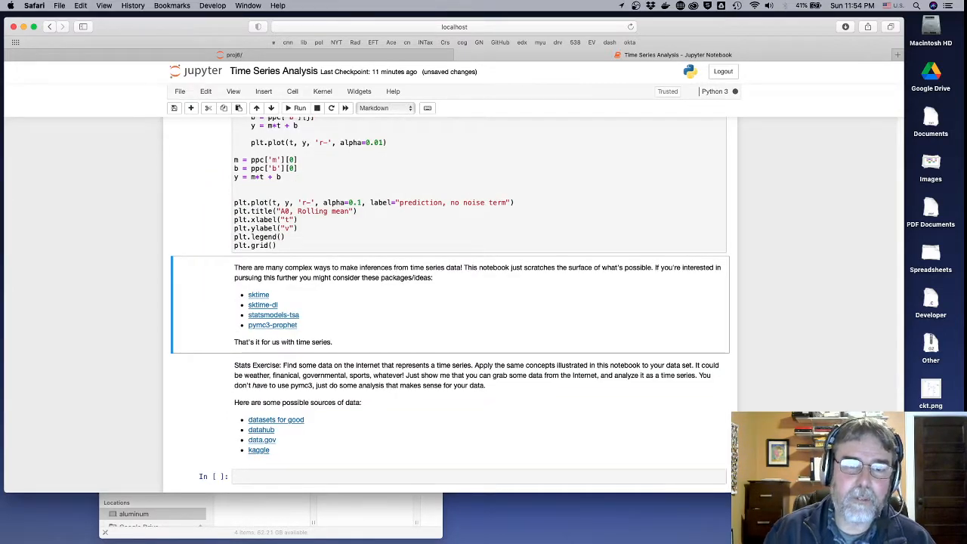
{"action": "mouse_move", "coordinate": [356, 296]}
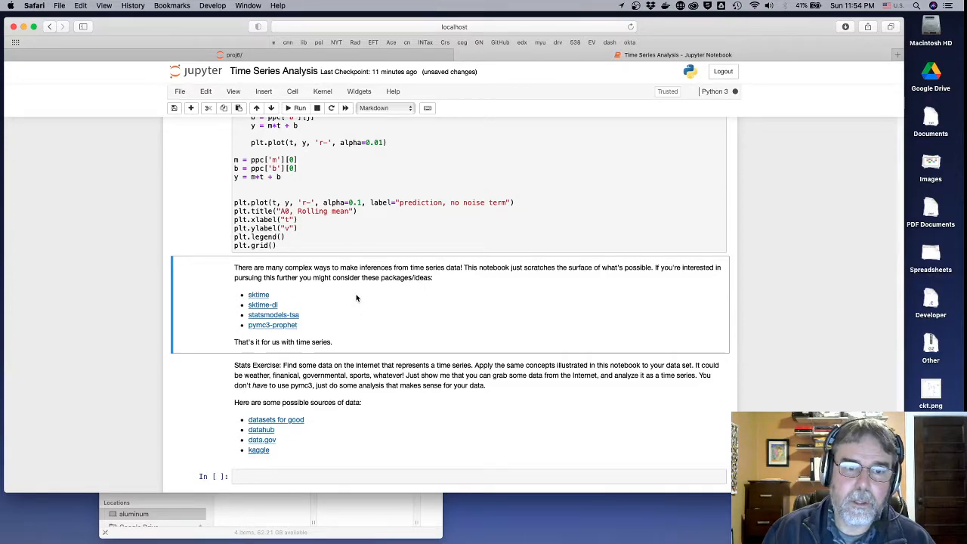
Step: Render the AO rolling-mean prediction chart with data, noisy and no-noise trend lines
{"action": "left_click", "coordinate": [299, 107]}
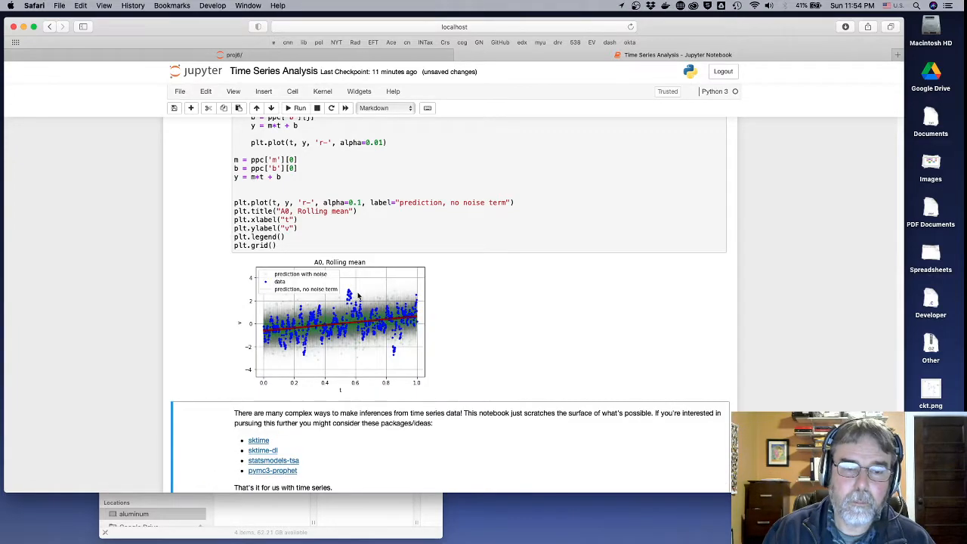
{"action": "mouse_move", "coordinate": [321, 329]}
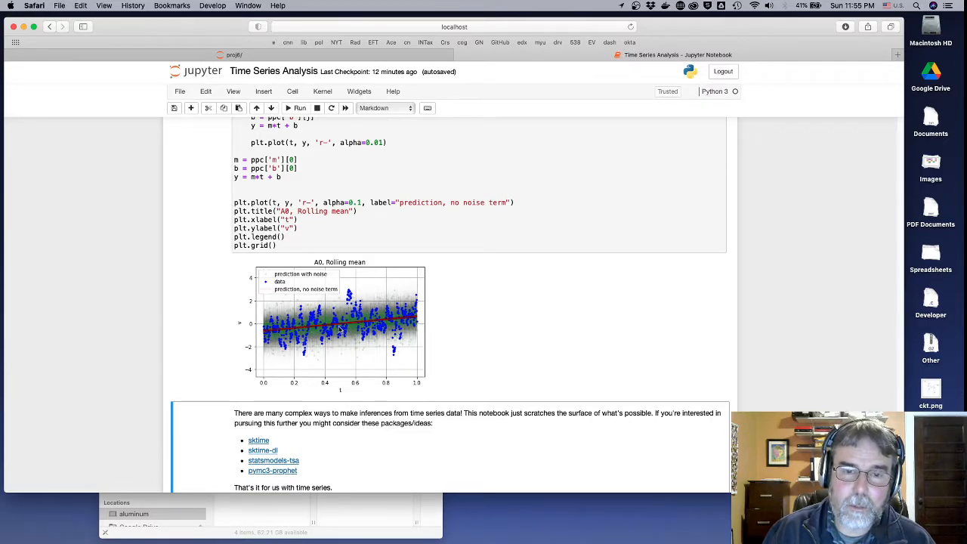
{"action": "mouse_move", "coordinate": [396, 324]}
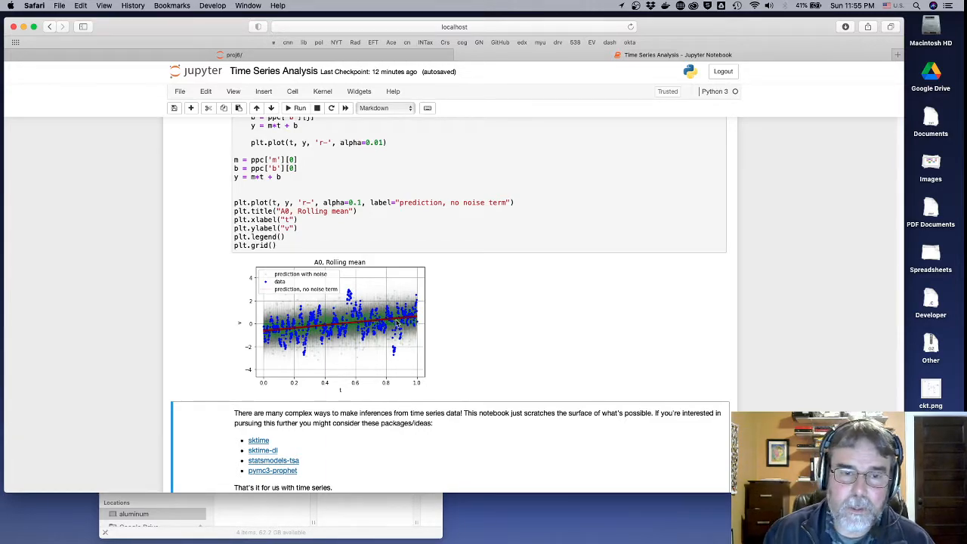
{"action": "scroll", "scroll_direction": "down", "scroll_amount": 3}
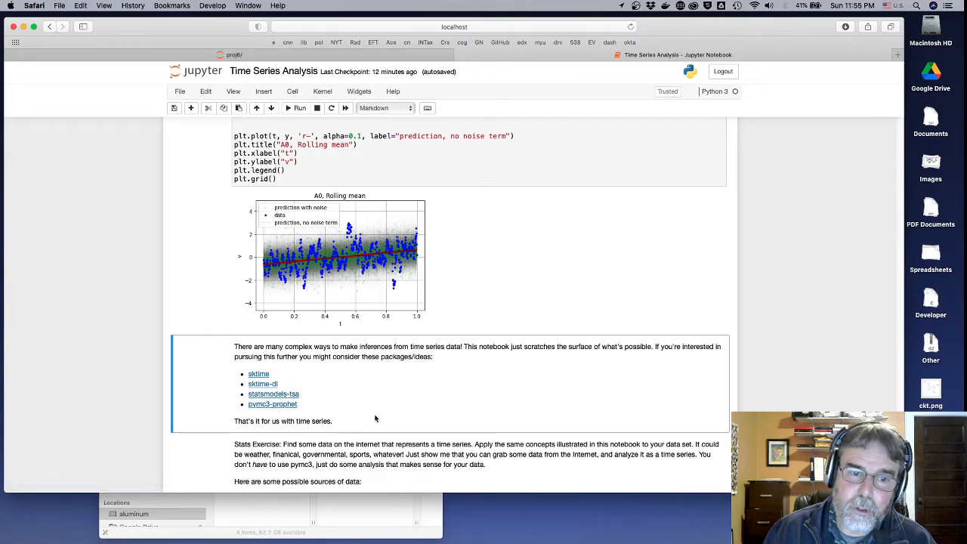
{"action": "scroll", "scroll_direction": "down", "scroll_amount": 3}
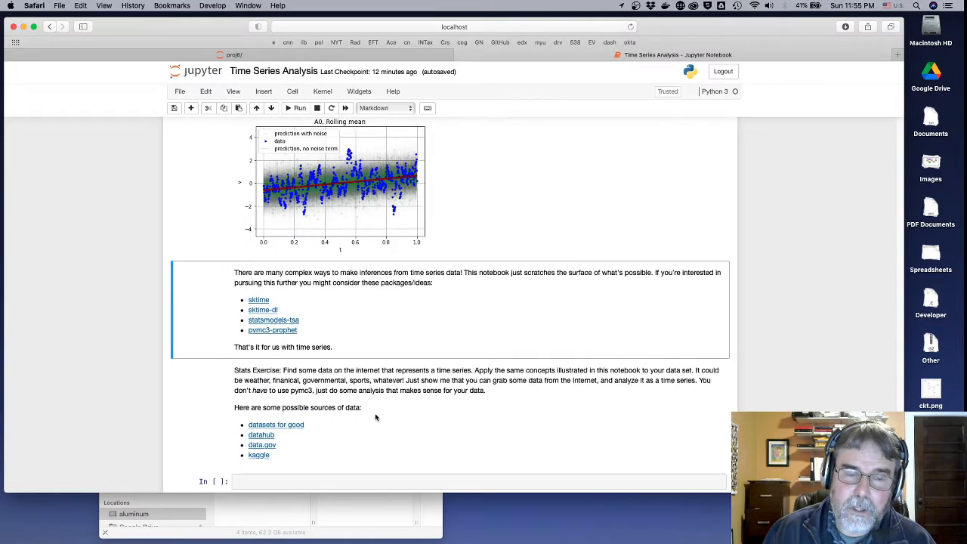
{"action": "scroll", "scroll_direction": "down", "scroll_amount": 3}
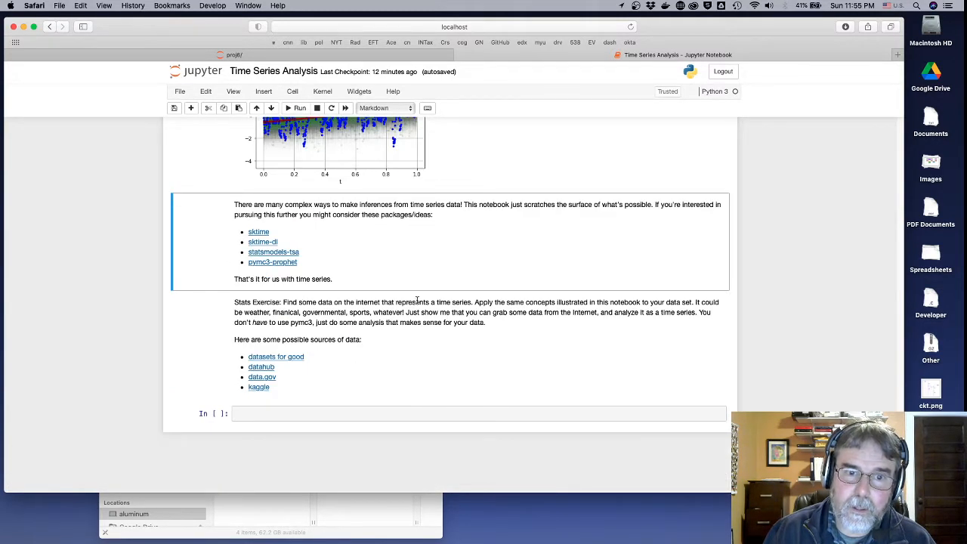